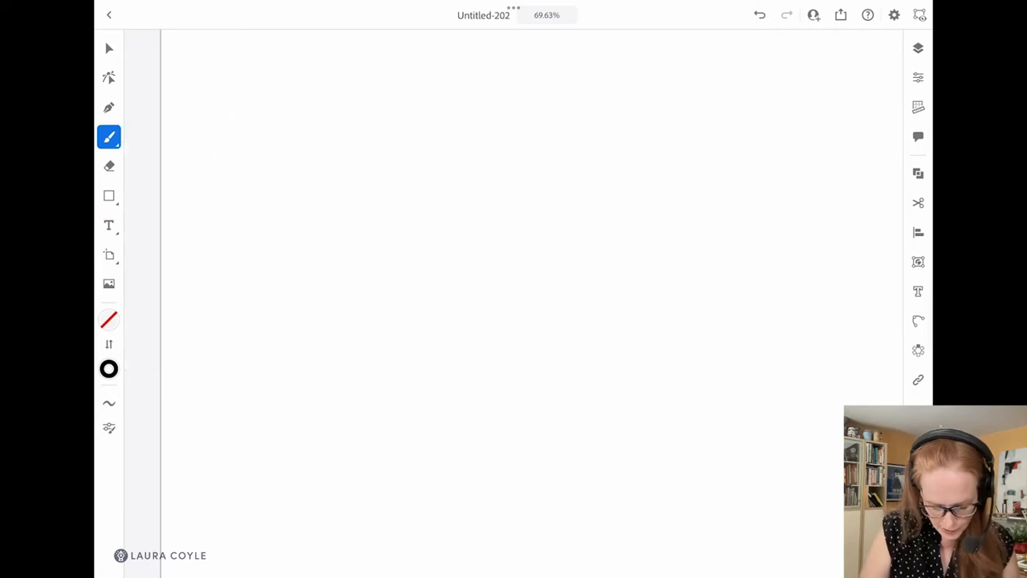
Paint five black arrow strokes, three curved and two straight, then return to selecting
left_click_drag(297, 333, 497, 132)
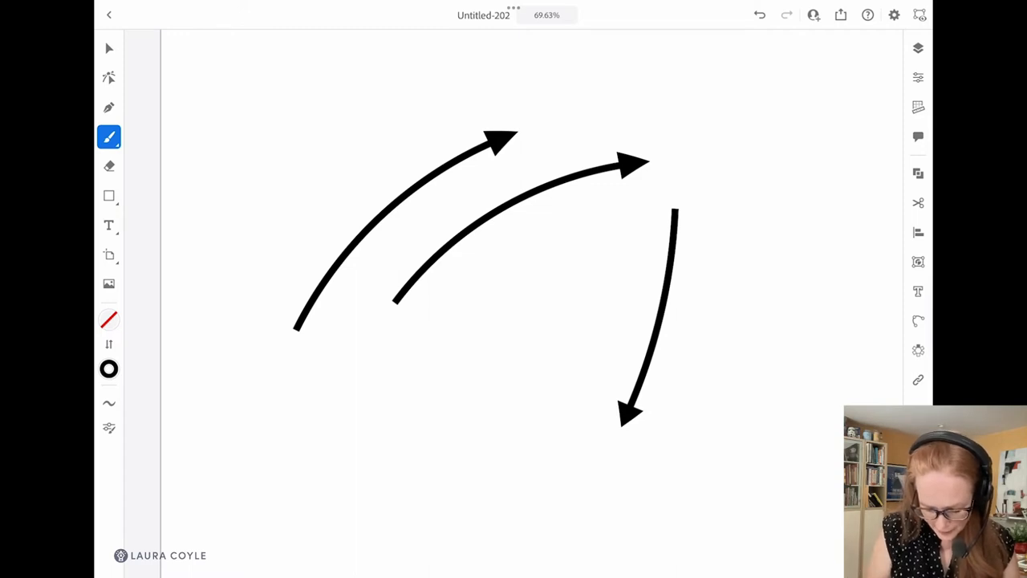
left_click_drag(285, 425, 530, 297)
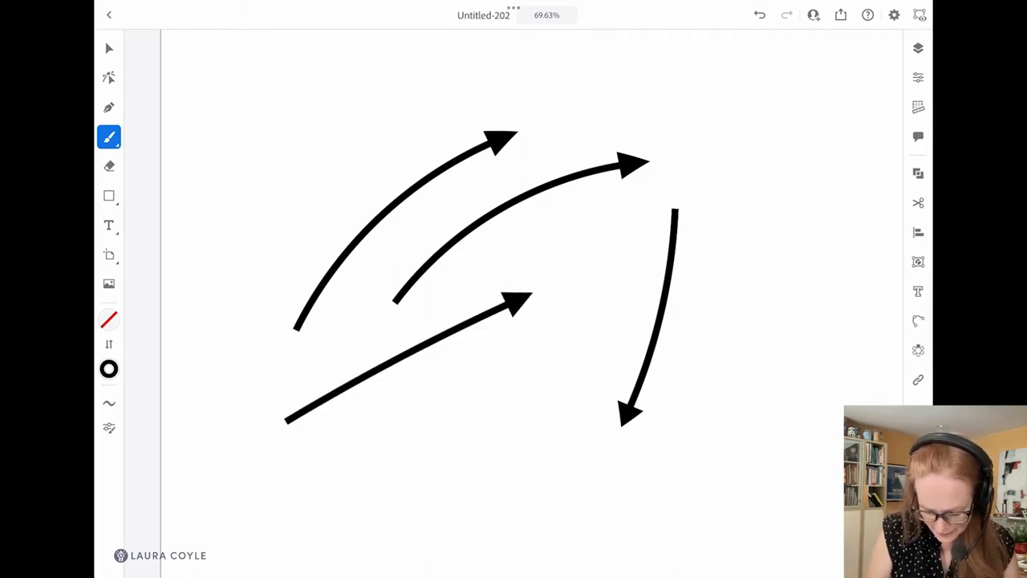
left_click_drag(324, 449, 550, 341)
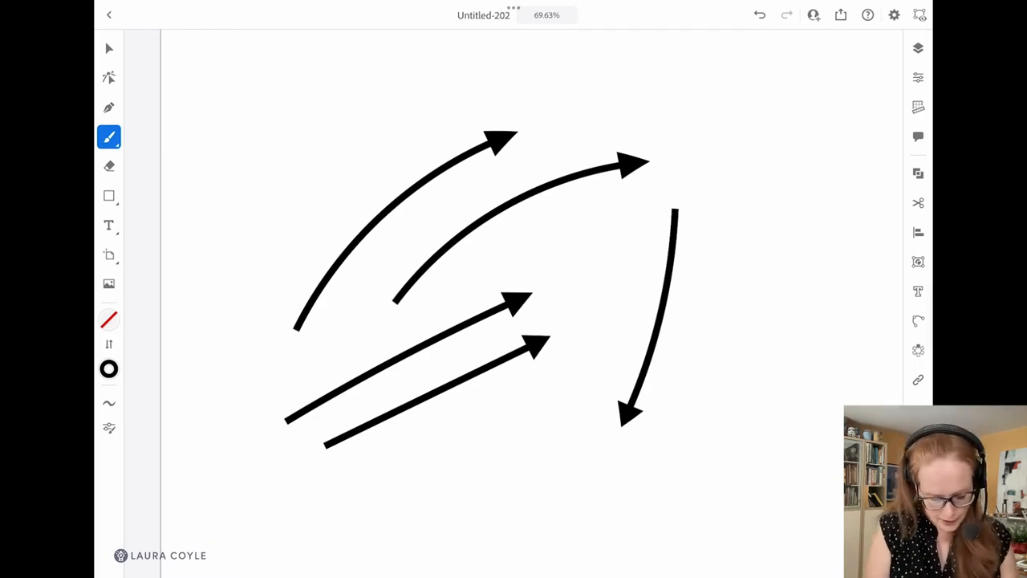
left_click(108, 368)
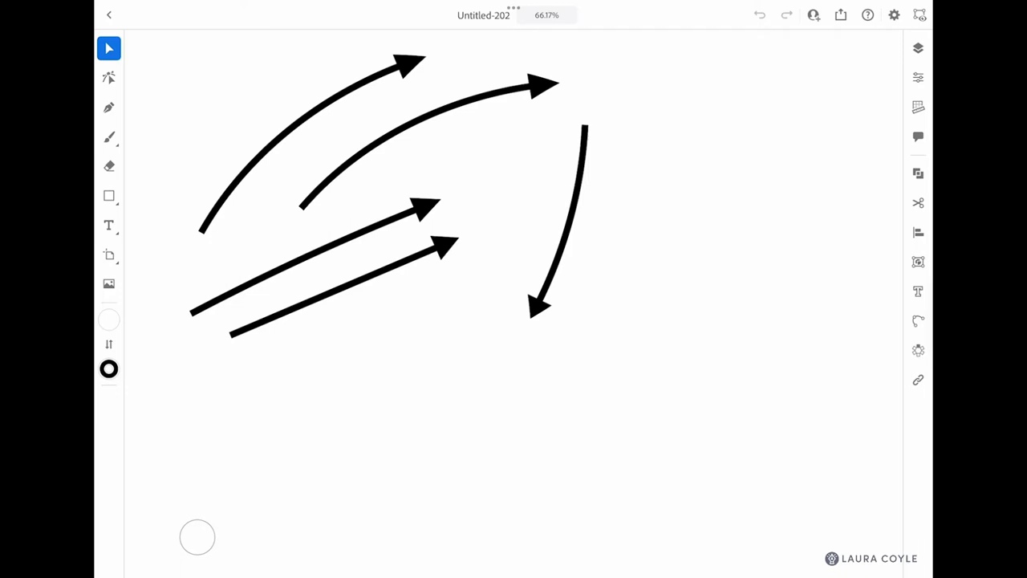
Draw a right-pointing three-sided polygon arrowhead, move it lower, then choose the Rectangle tool
left_click(109, 196)
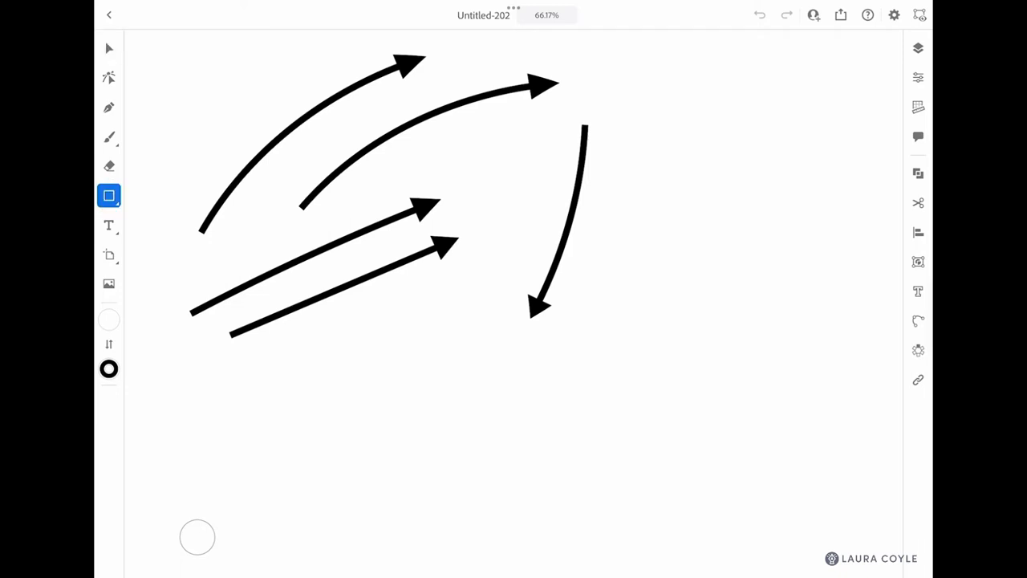
left_click(109, 195)
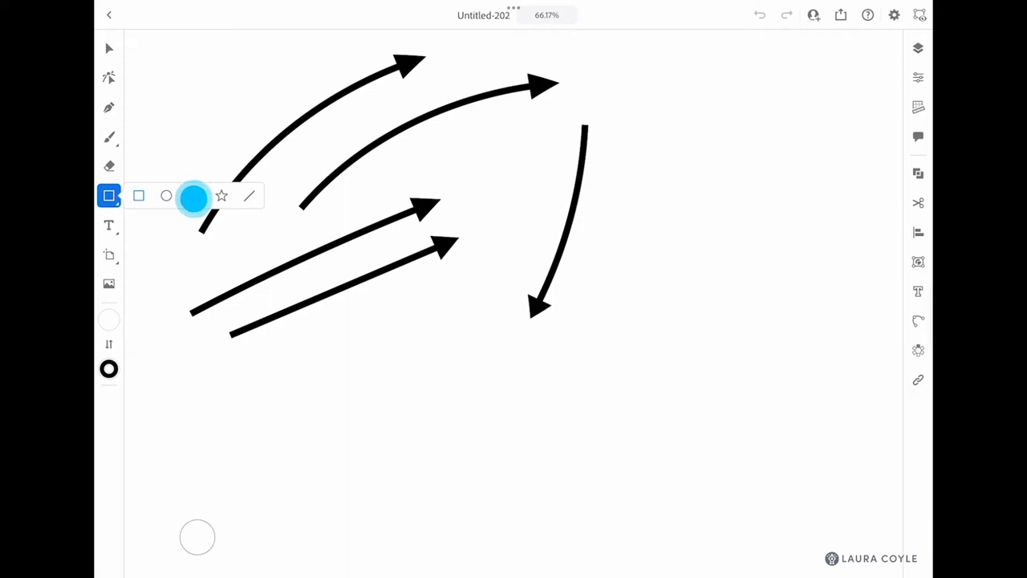
left_click(221, 196)
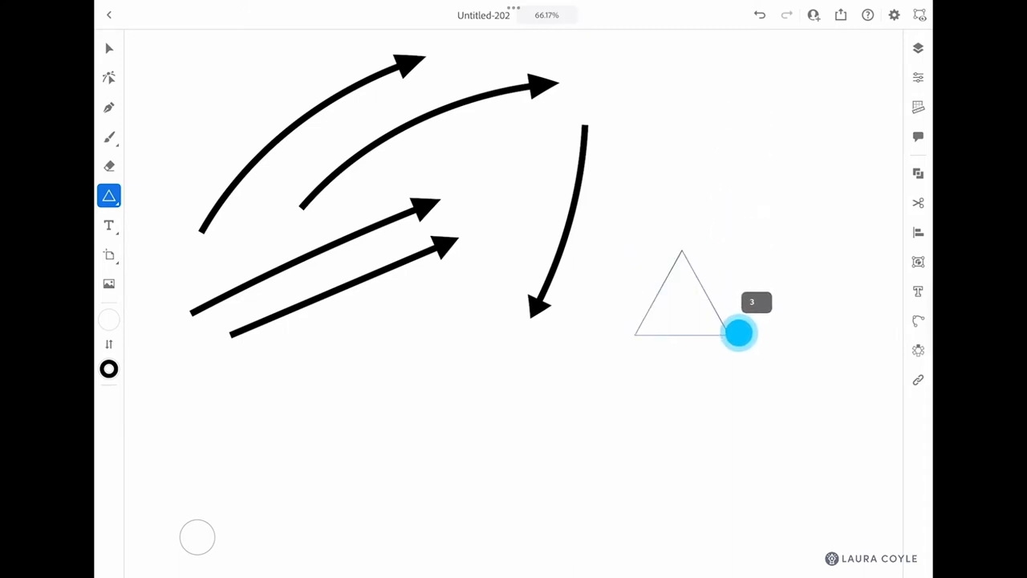
left_click(738, 333)
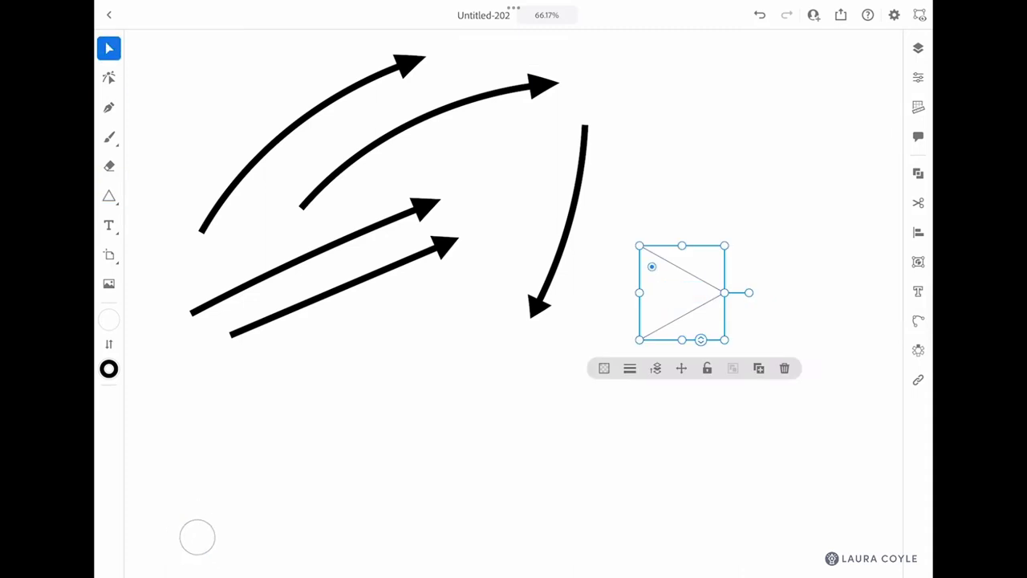
left_click_drag(682, 293, 641, 390)
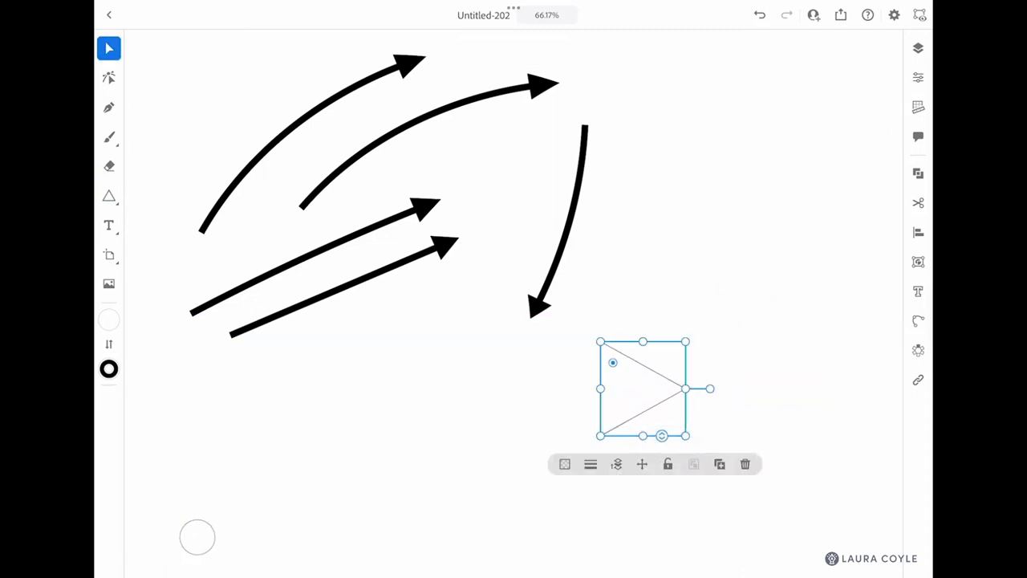
left_click(109, 197)
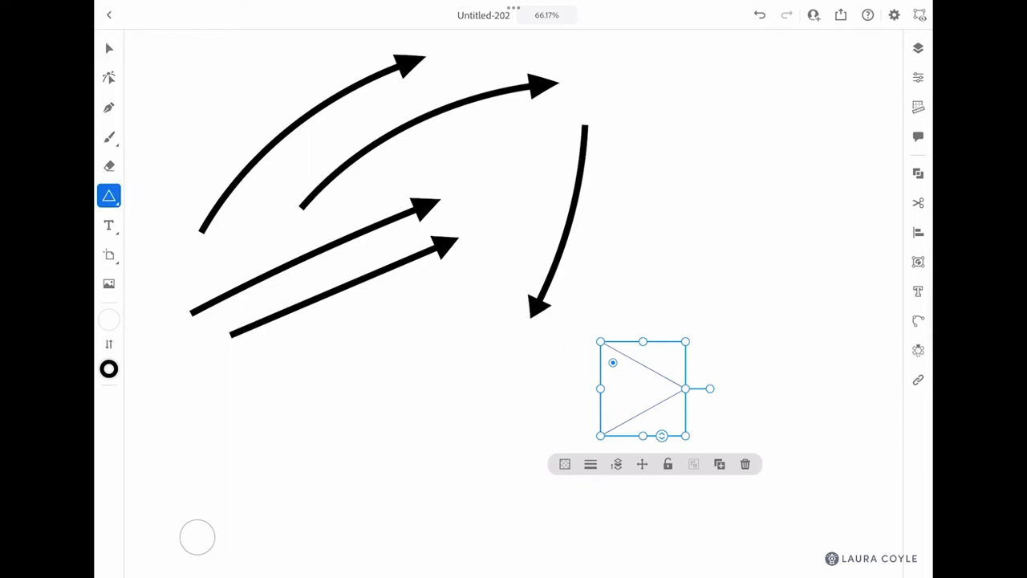
left_click(109, 196)
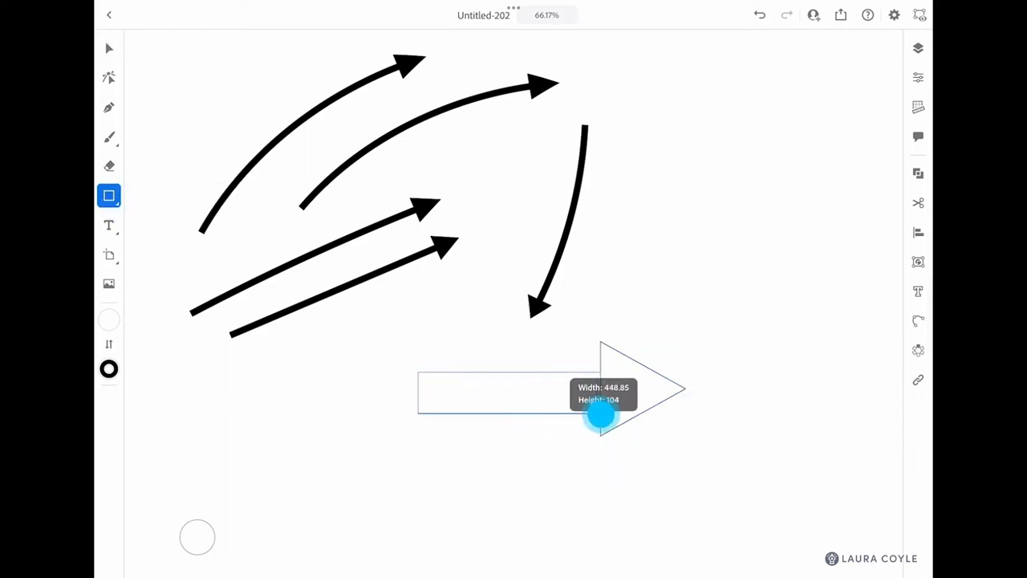
Draw the rectangle shaft, align it with the triangle, and fill both shapes black
left_click_drag(600, 421, 630, 400)
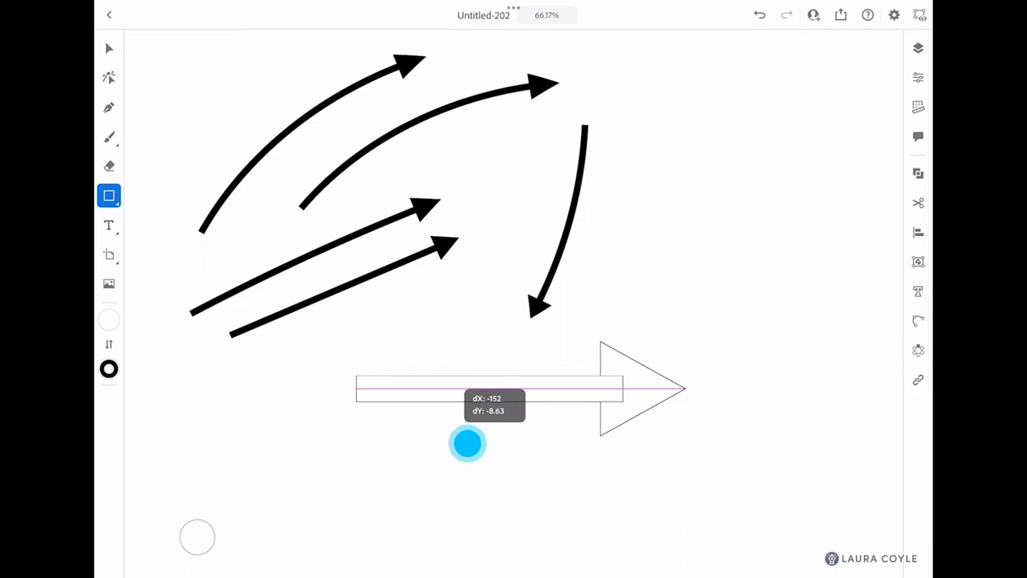
left_click_drag(467, 442, 479, 441)
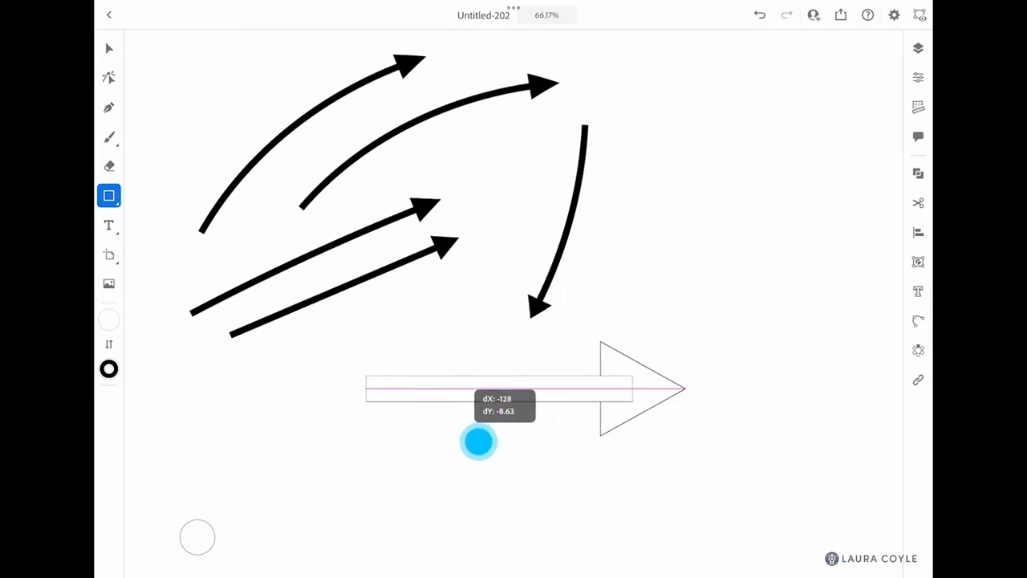
left_click(479, 437)
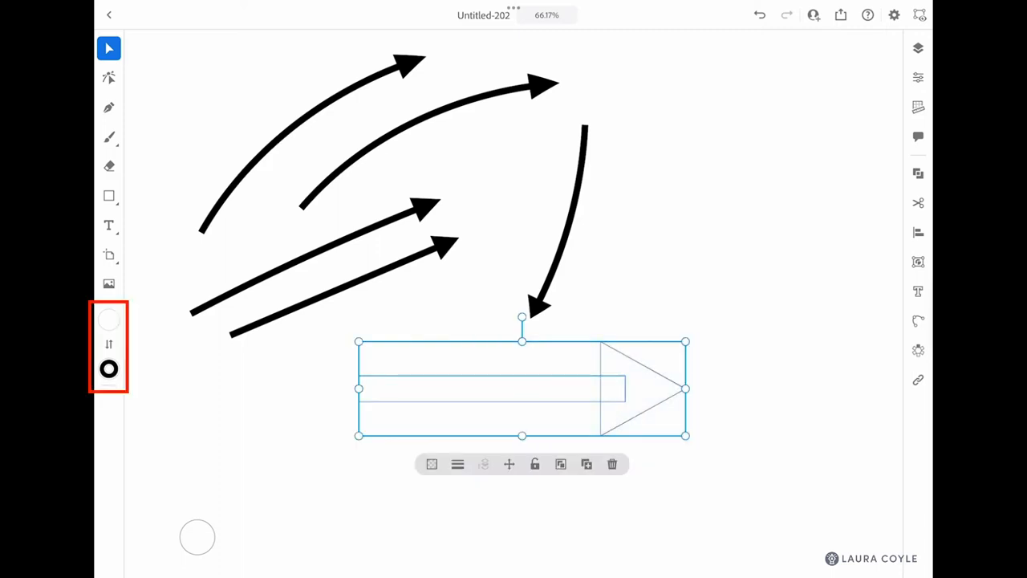
left_click(109, 319)
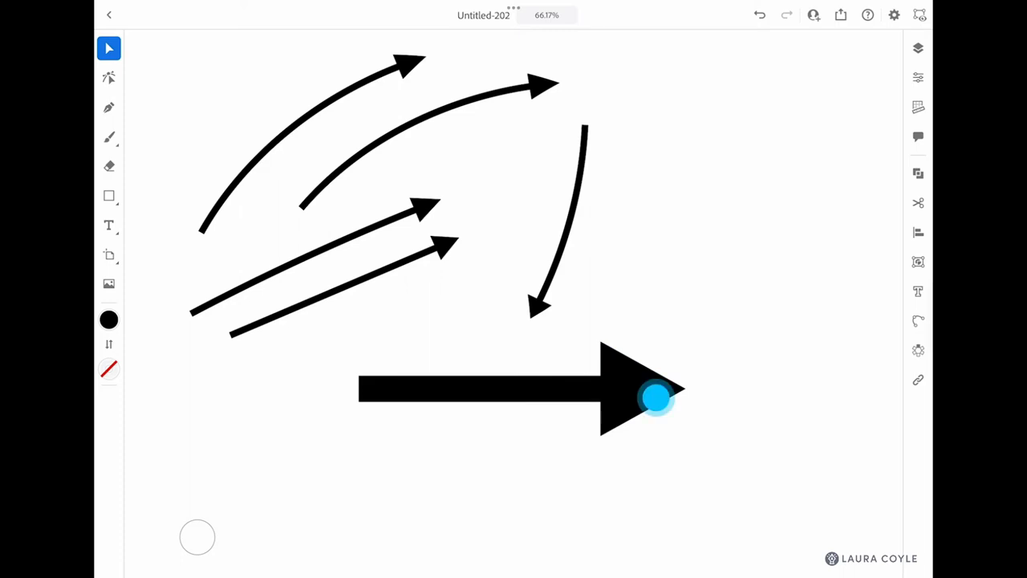
left_click(654, 399)
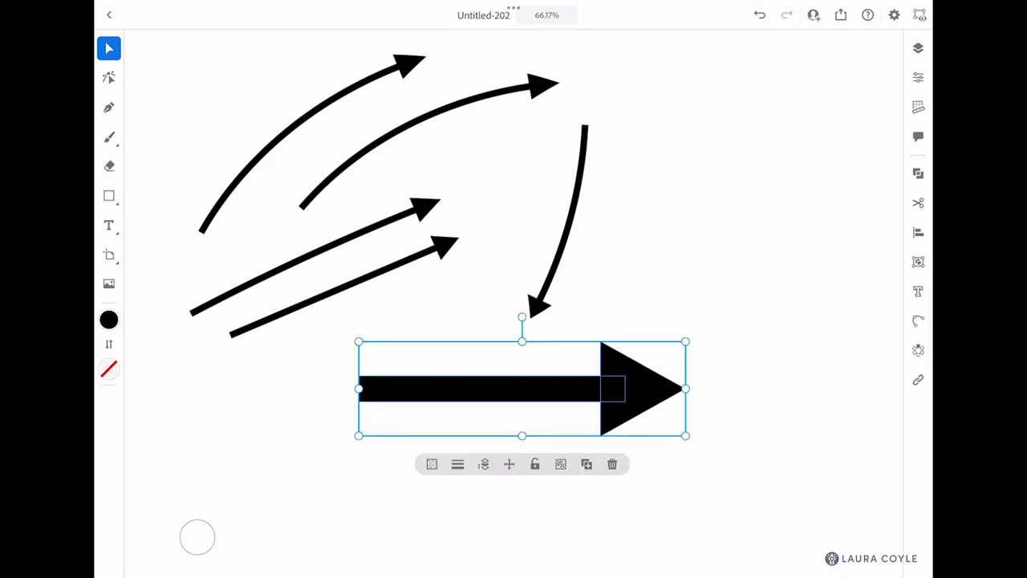
Start a New Art Brush from the black arrow via the Paintbrush brush panel
left_click(108, 136)
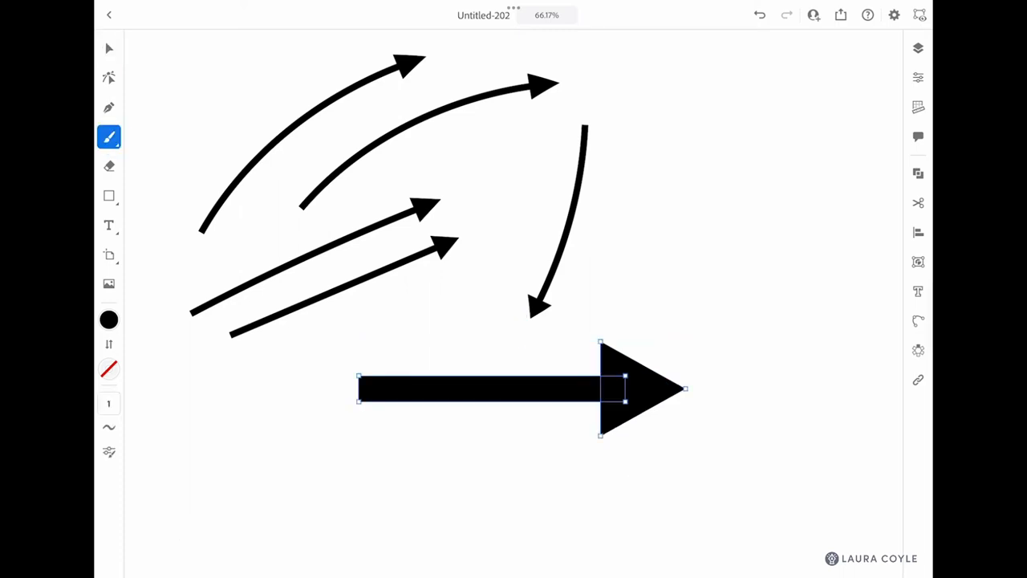
left_click(109, 136)
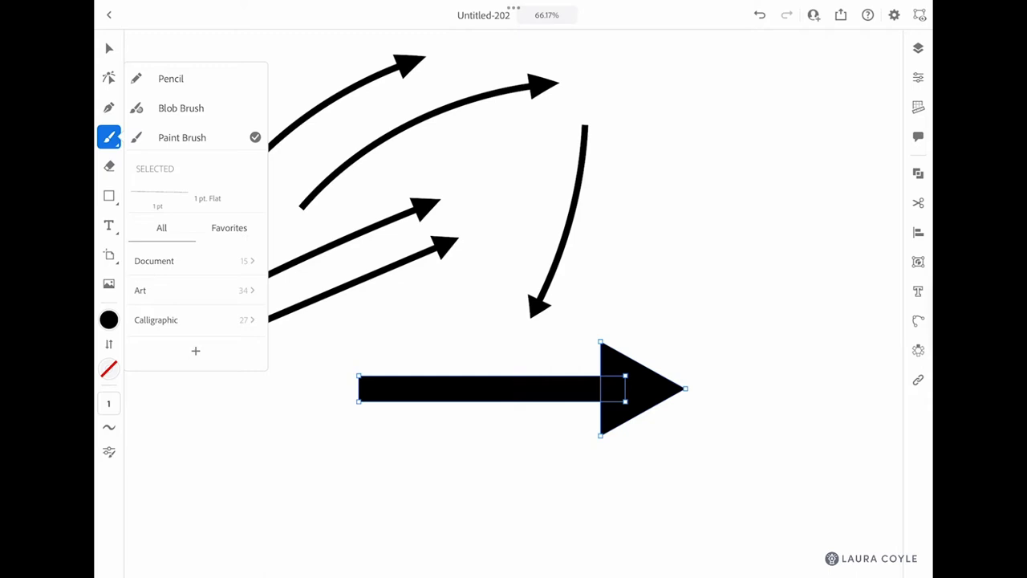
left_click(195, 352)
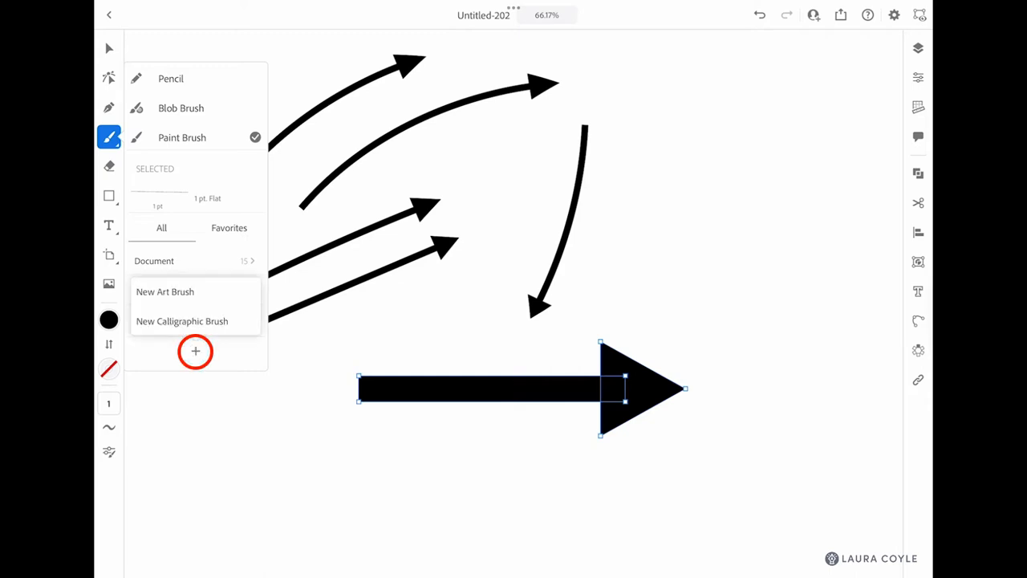
left_click(165, 292)
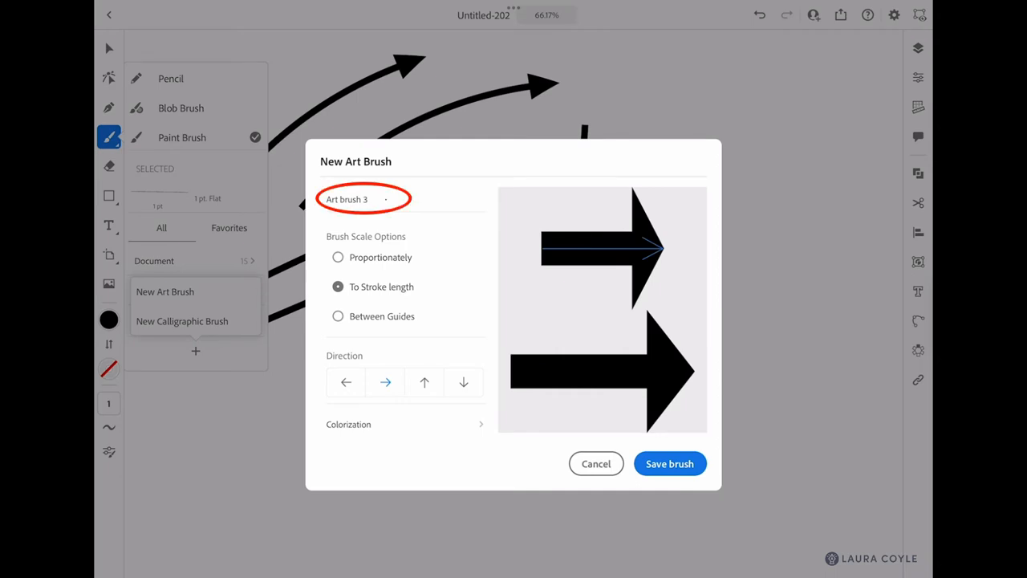
Rename the art brush, set scaling to Between Guides, and keep the direction pointing right
double_click(364, 199)
type("Arrow New")
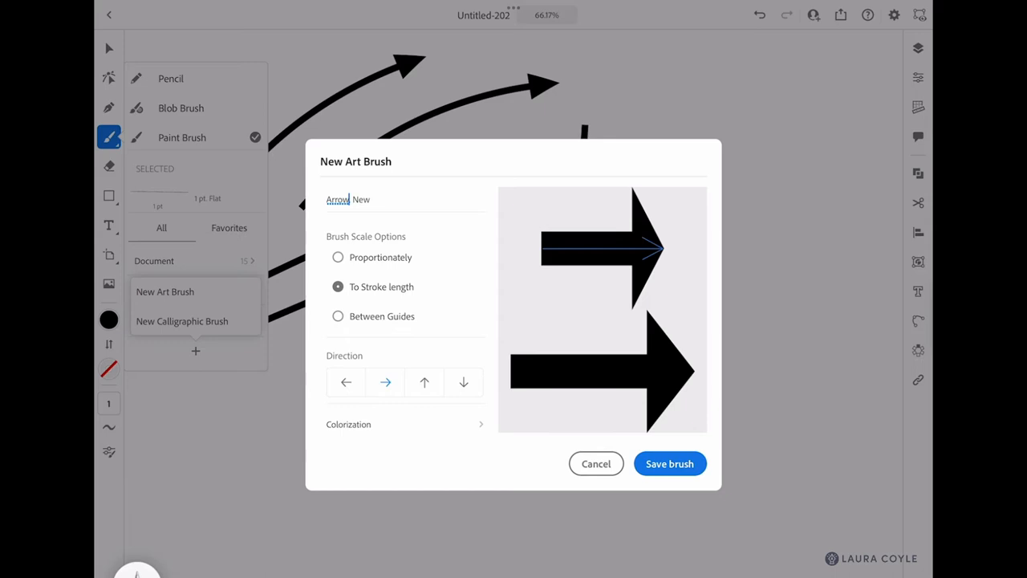
left_click(338, 315)
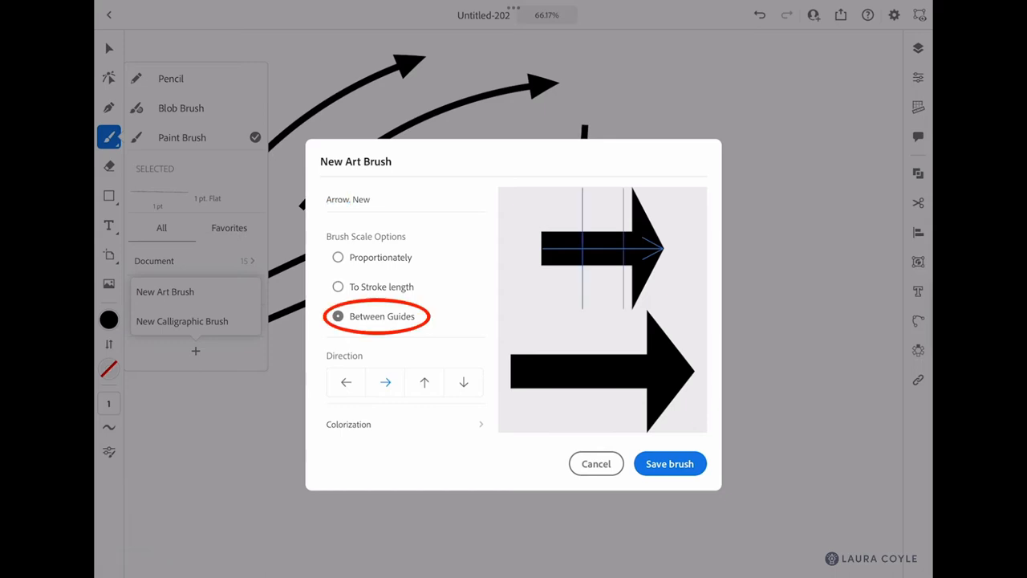
left_click(337, 315)
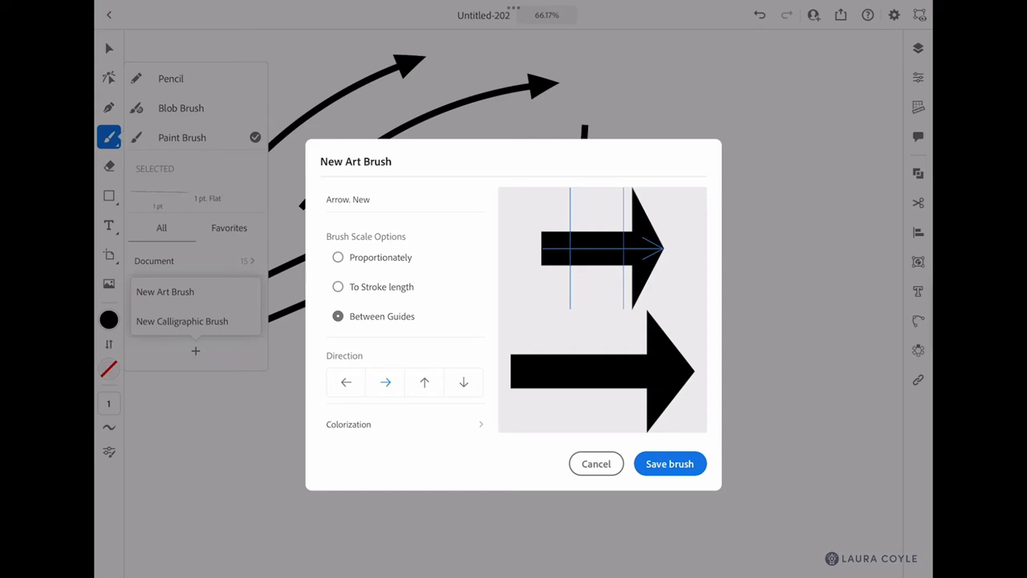
left_click(384, 382)
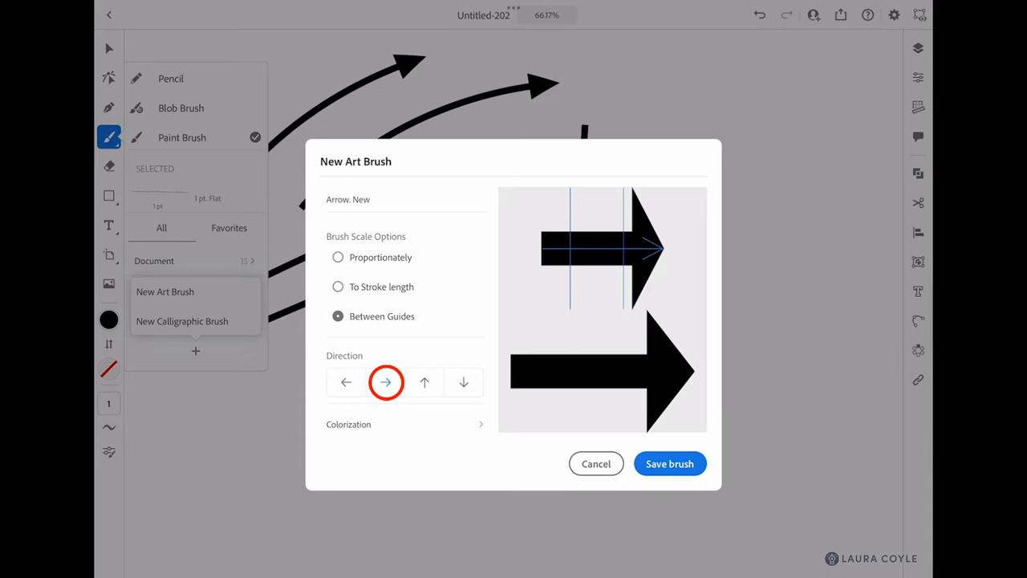
left_click(385, 382)
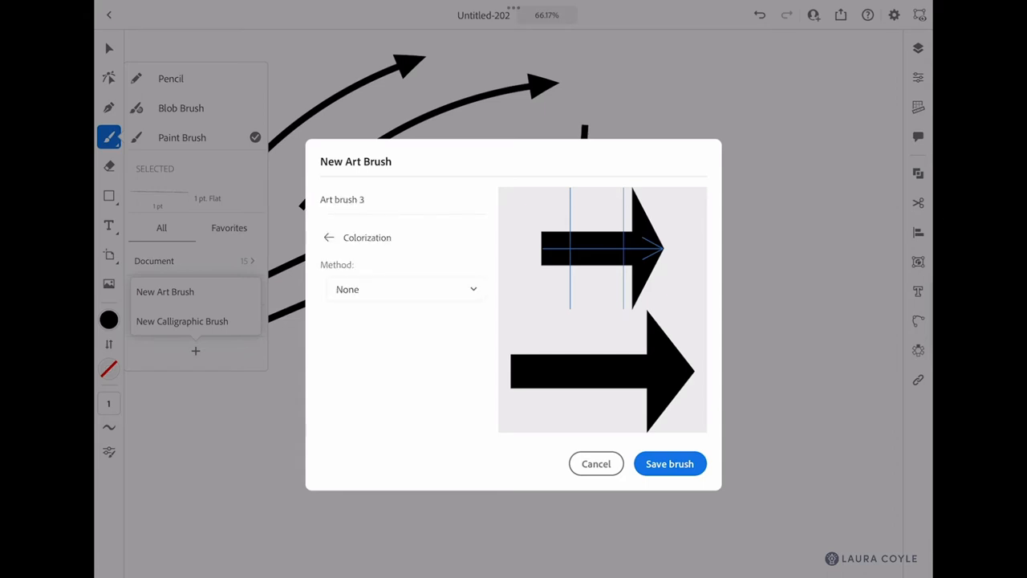
Set the arrow brush colorization method to Tints and save the new art brush
left_click(405, 289)
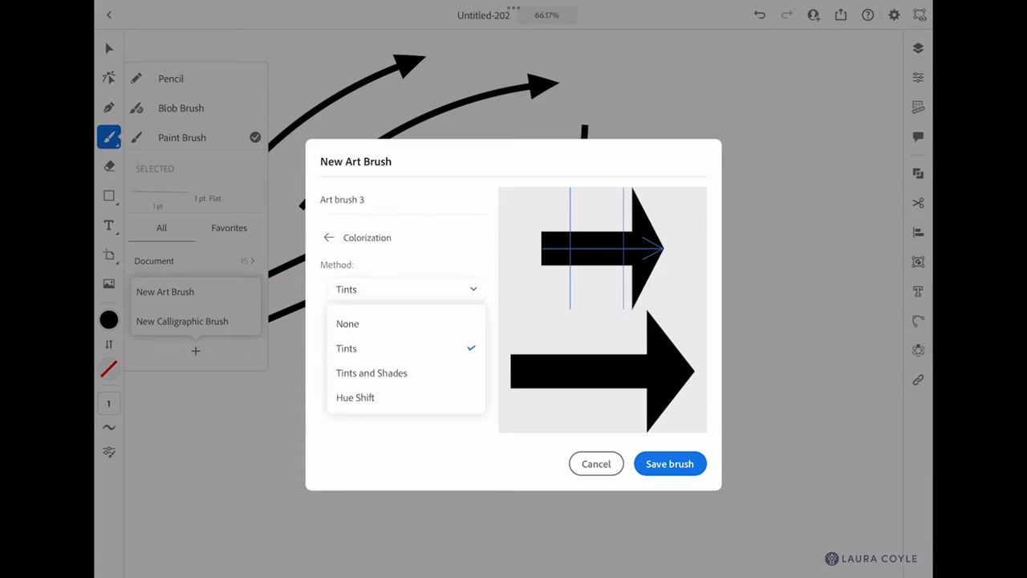
left_click(346, 347)
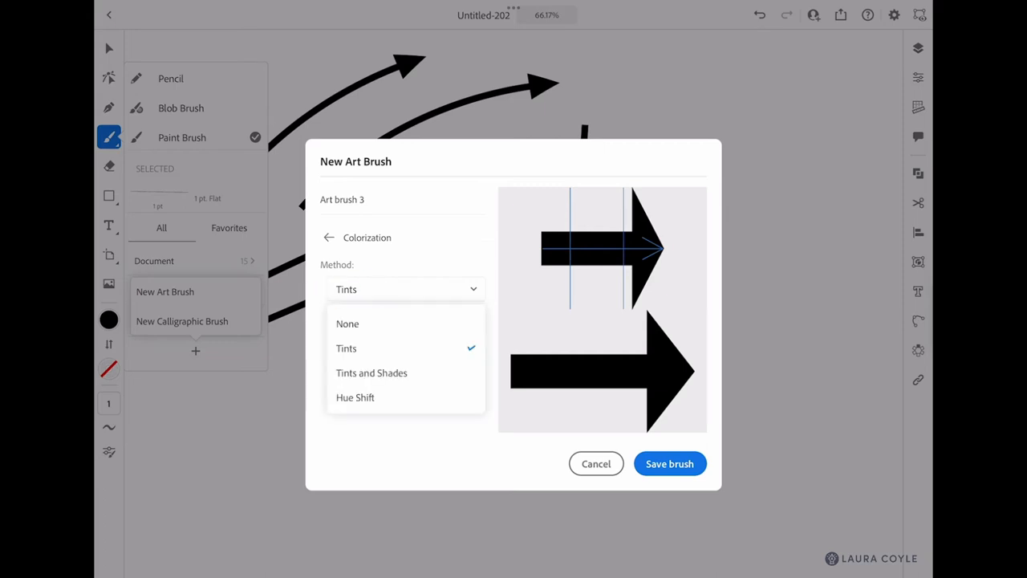
left_click(347, 324)
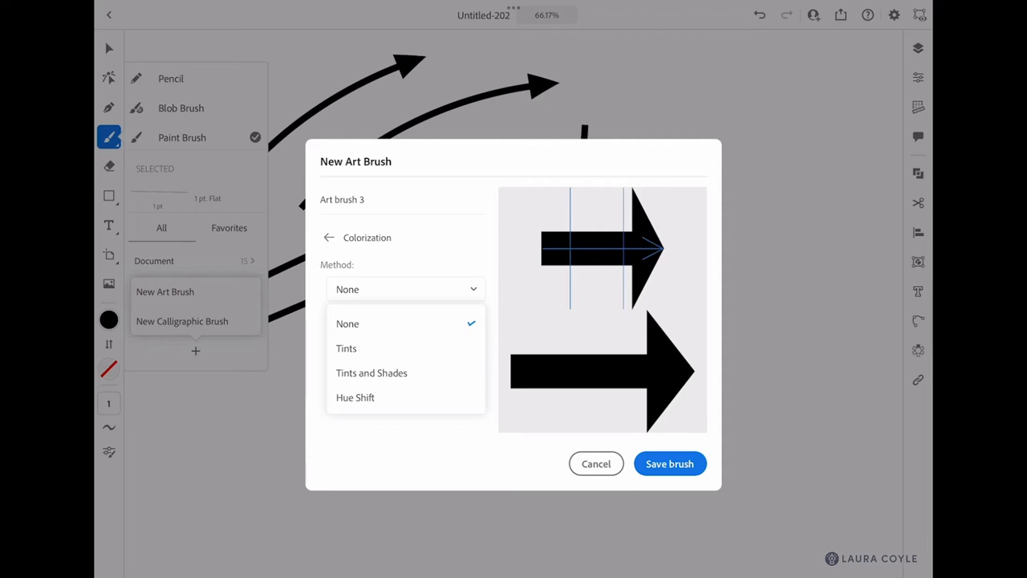
left_click(345, 347)
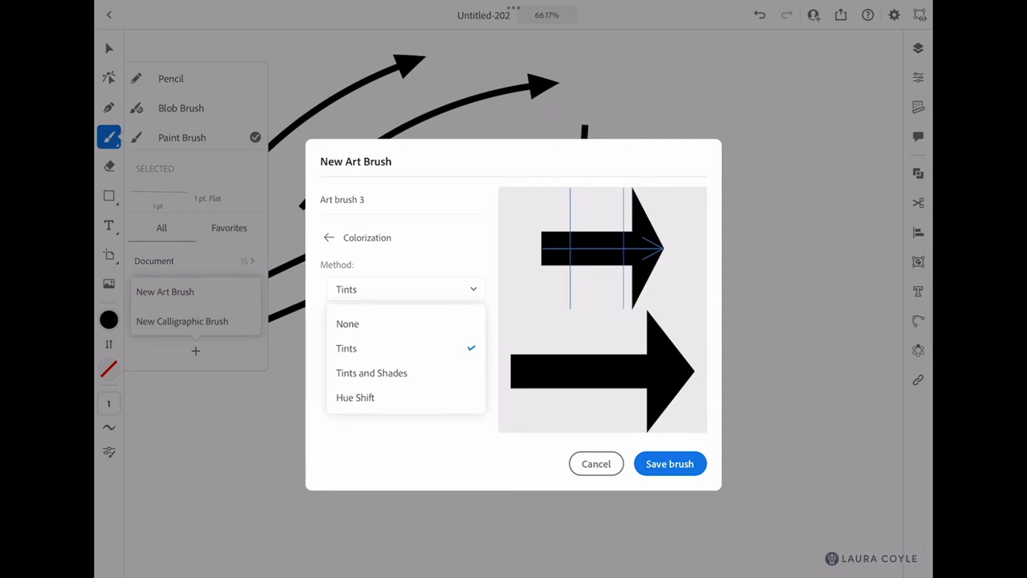
left_click(669, 463)
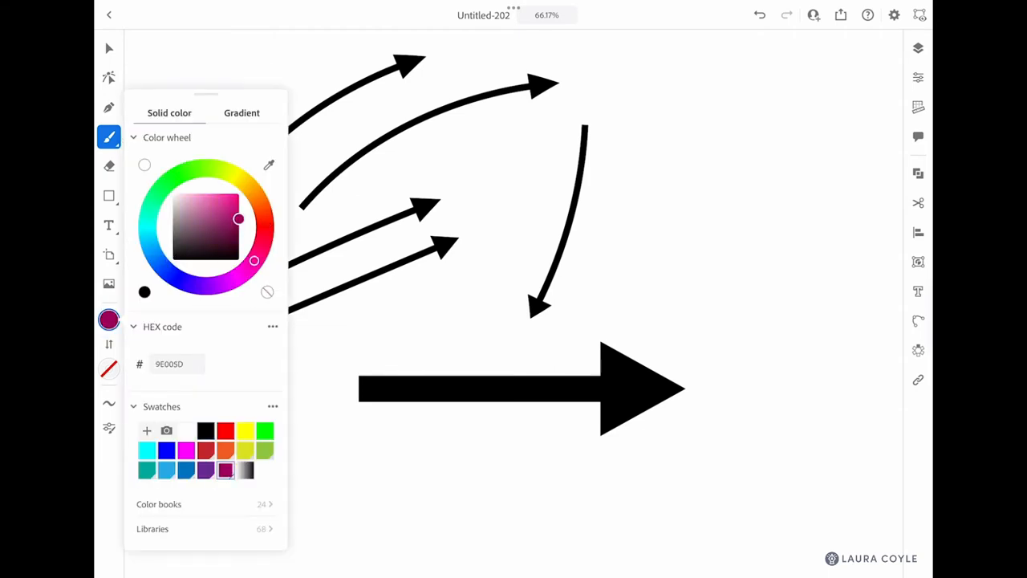
Choose the new arrow brush and paint magenta arrows at the upper right and bottom
left_click(108, 136)
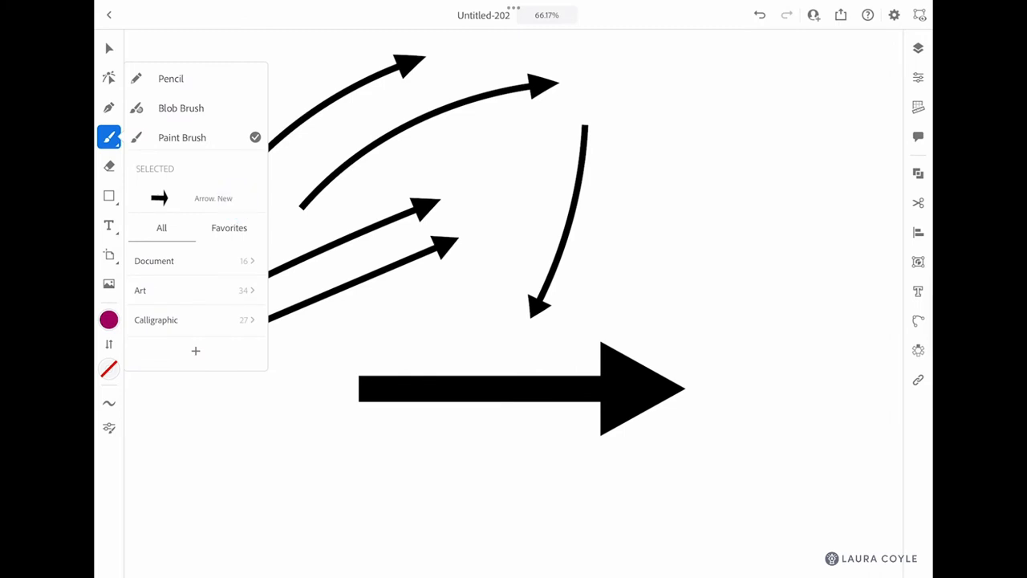
left_click(695, 123)
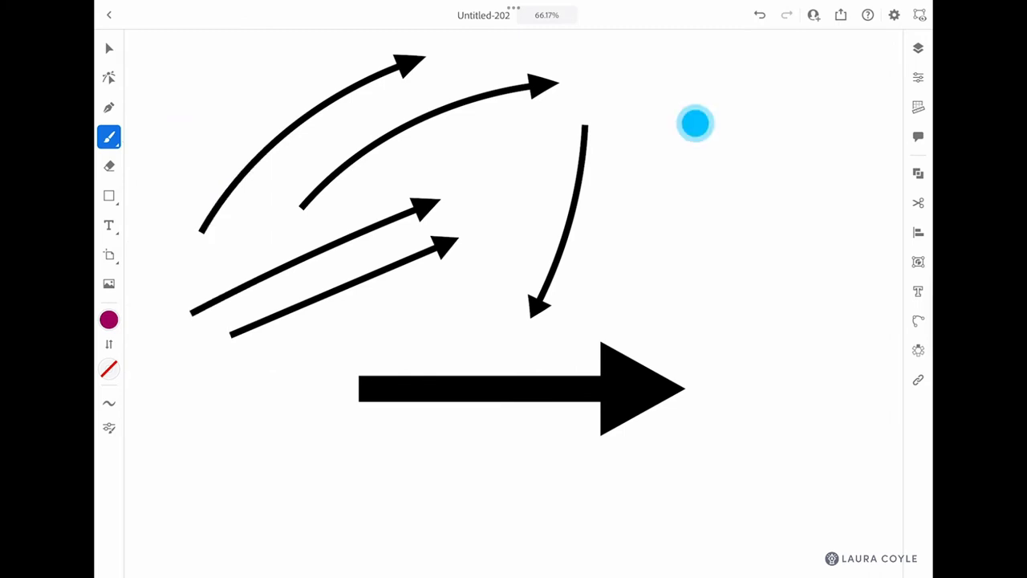
left_click_drag(695, 123, 738, 454)
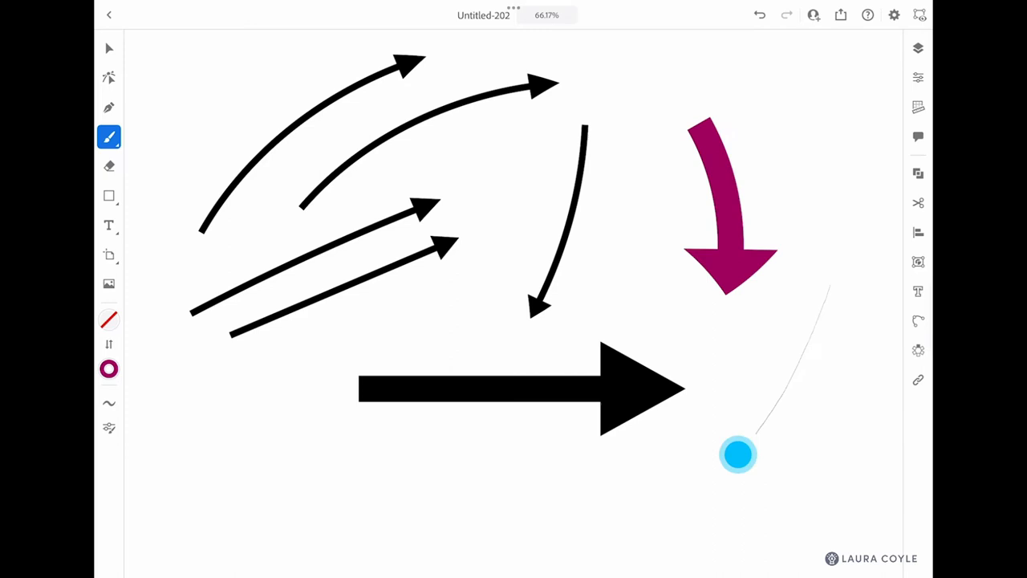
left_click_drag(738, 454, 393, 502)
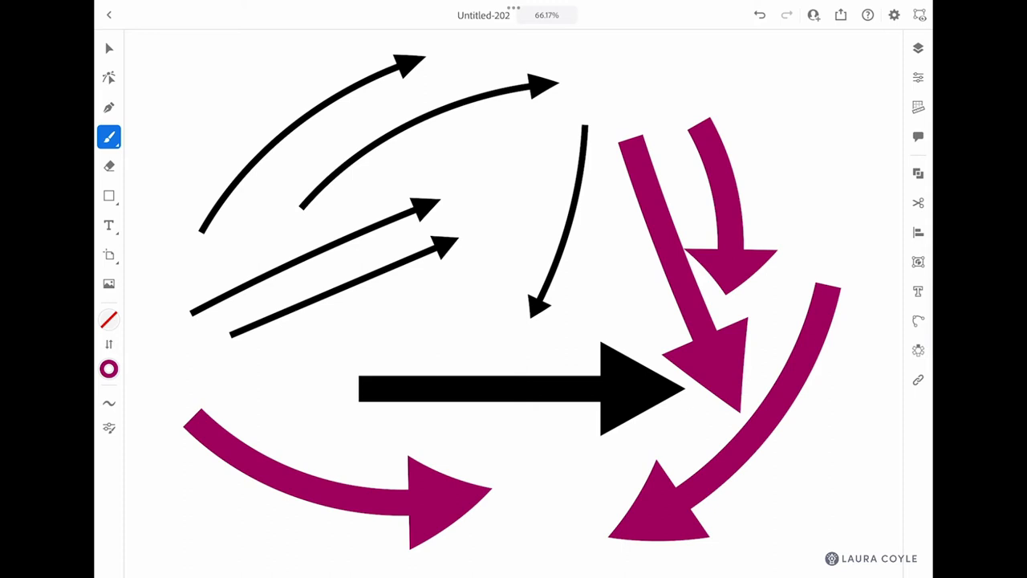
left_click(108, 48)
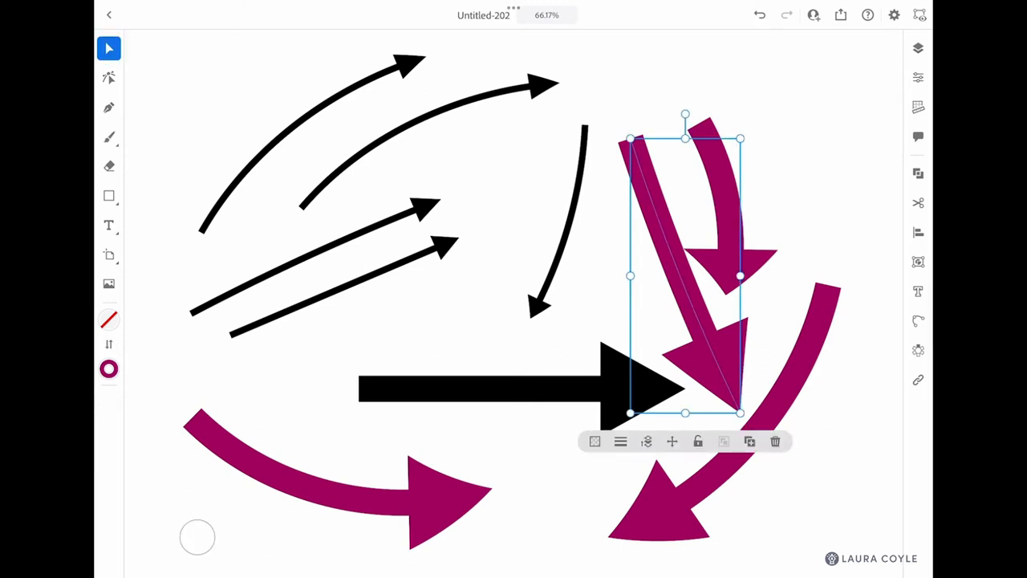
Adjust the straight magenta arrow's stroke width slider until it settles at 3 pt
left_click(620, 441)
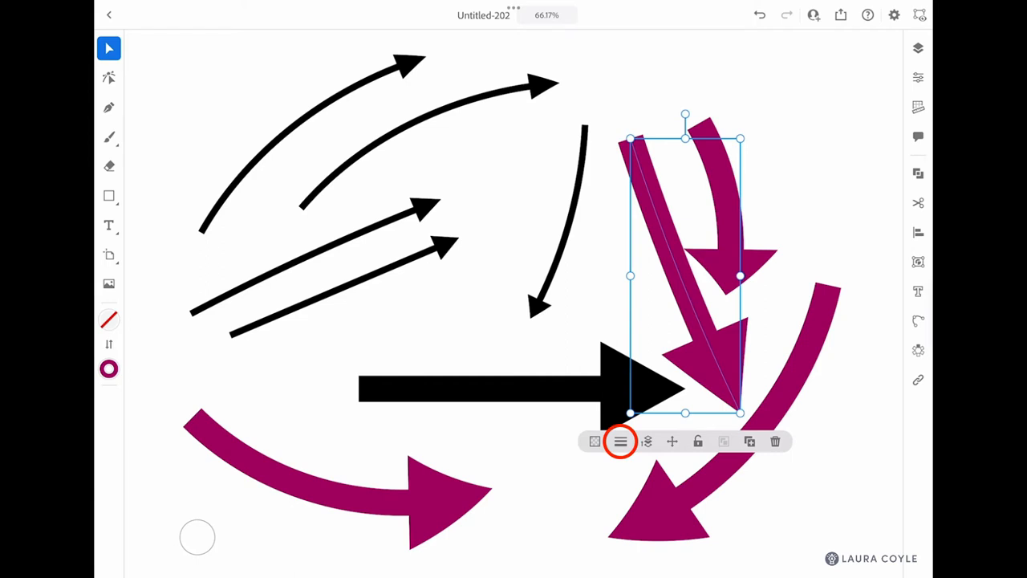
left_click(620, 441)
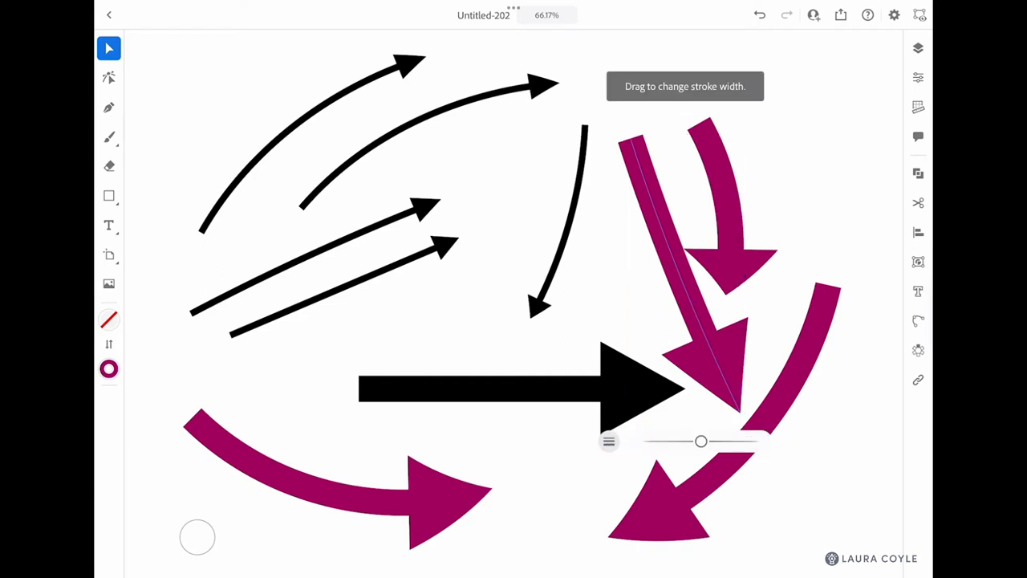
left_click_drag(700, 440, 692, 444)
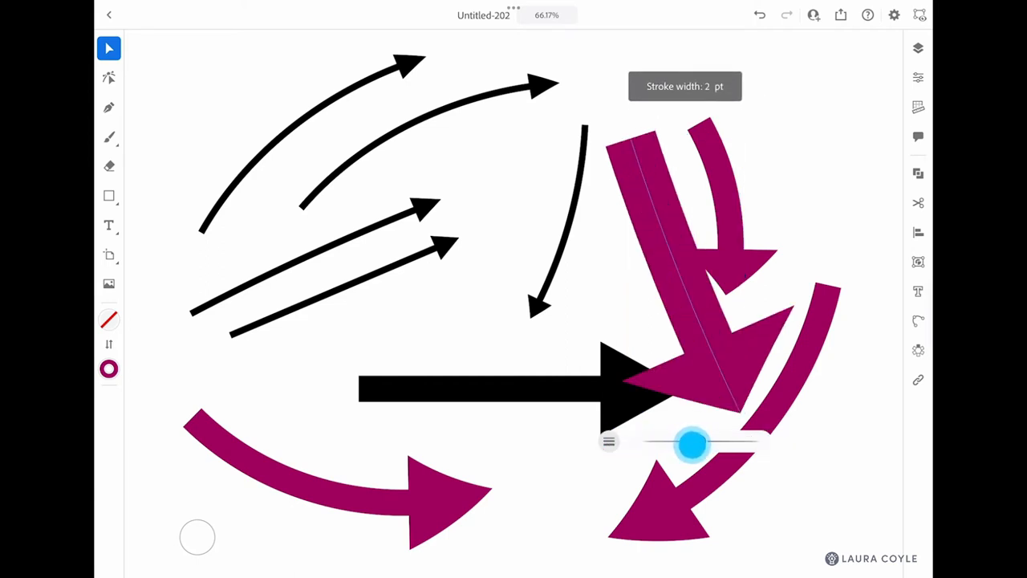
left_click_drag(694, 444, 694, 443)
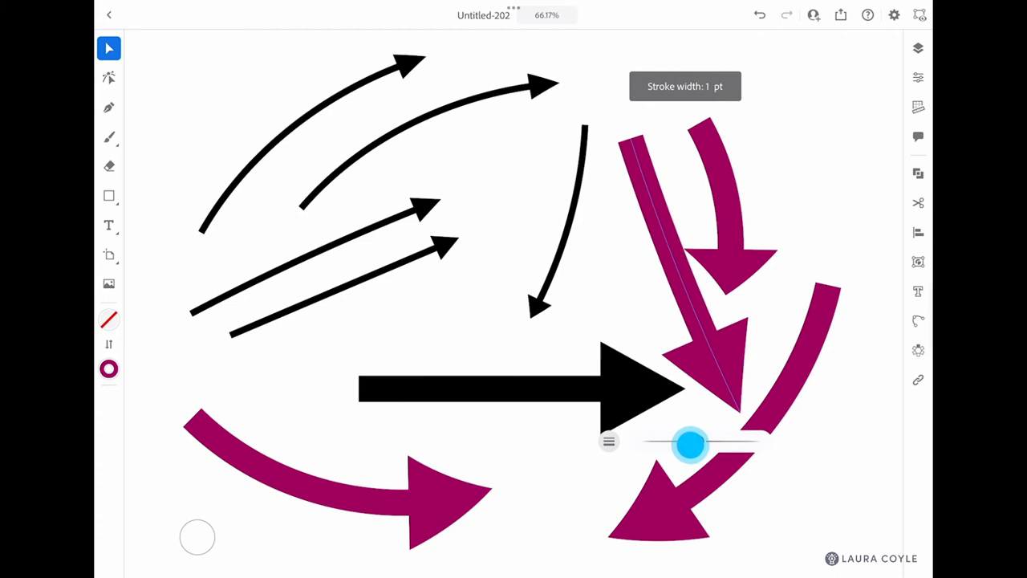
left_click_drag(690, 444, 696, 442)
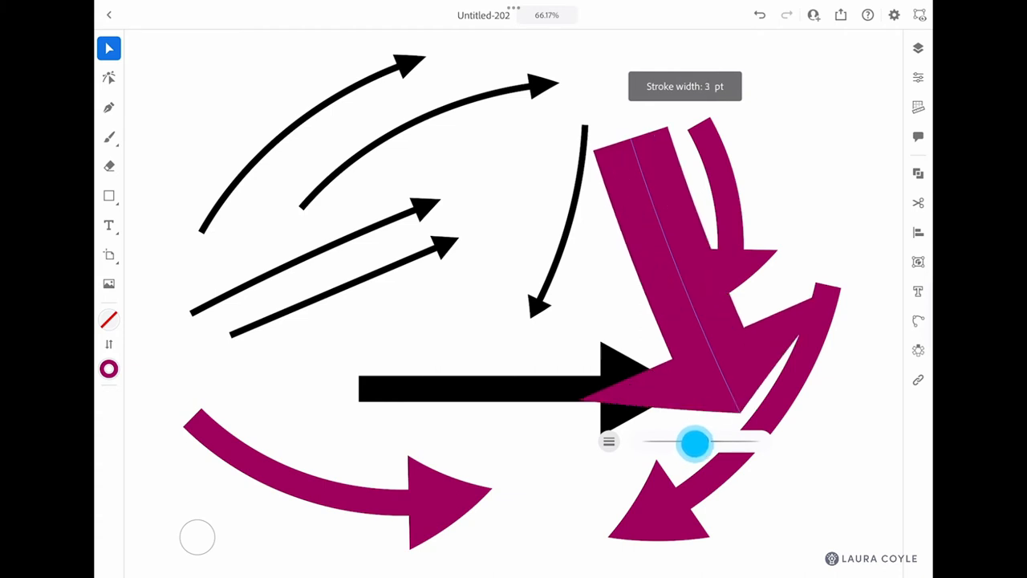
left_click_drag(697, 442, 692, 442)
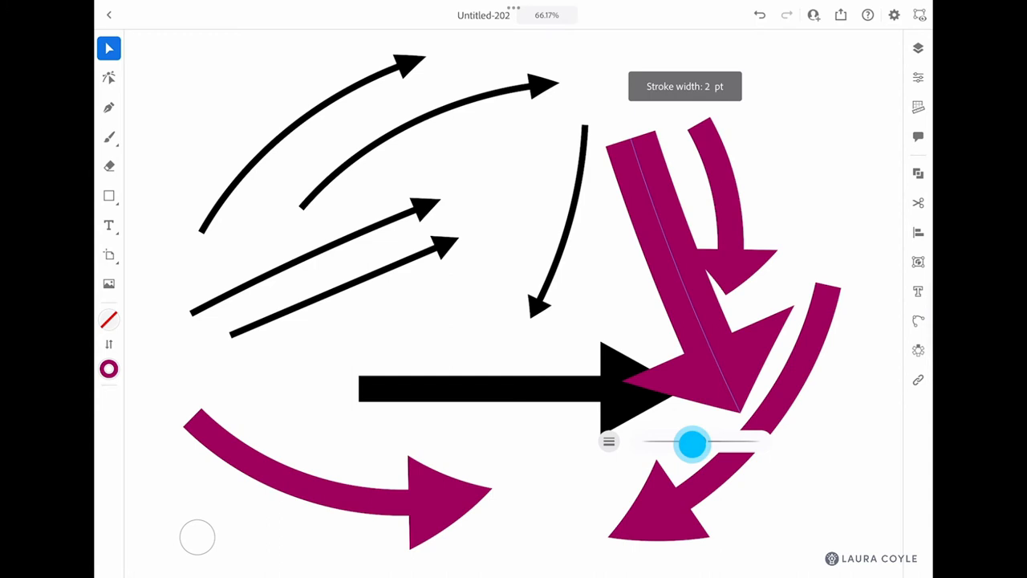
left_click_drag(691, 442, 696, 442)
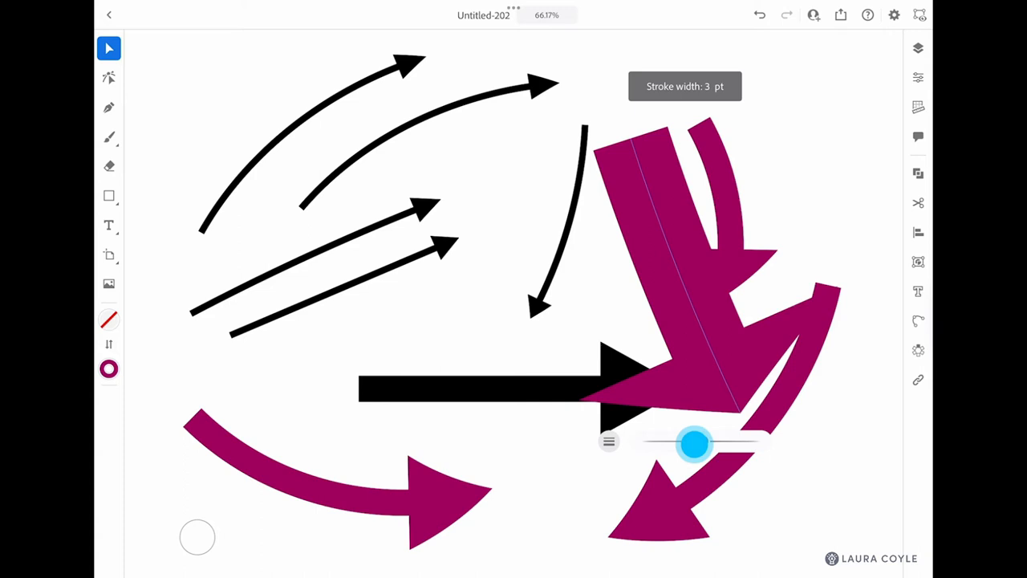
left_click_drag(696, 444, 672, 444)
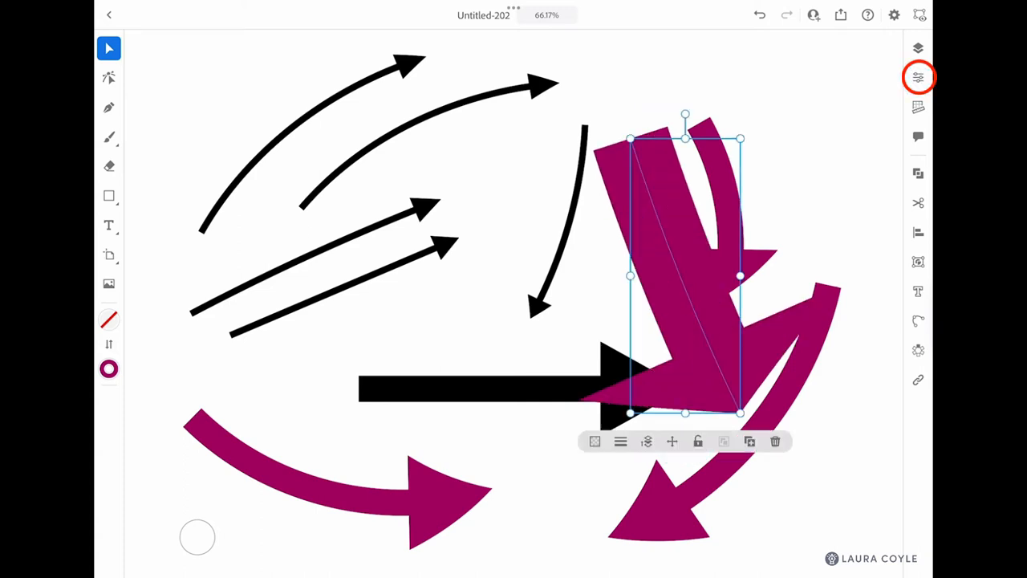
Enter a 0.5 pt stroke weight for the straight magenta arrow in Properties
left_click(918, 77)
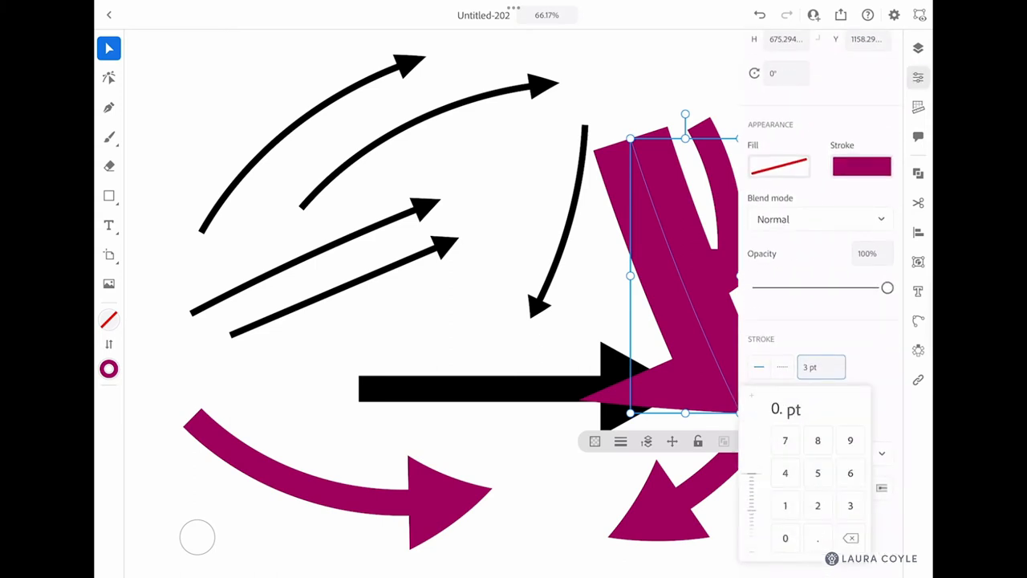
type("0.5")
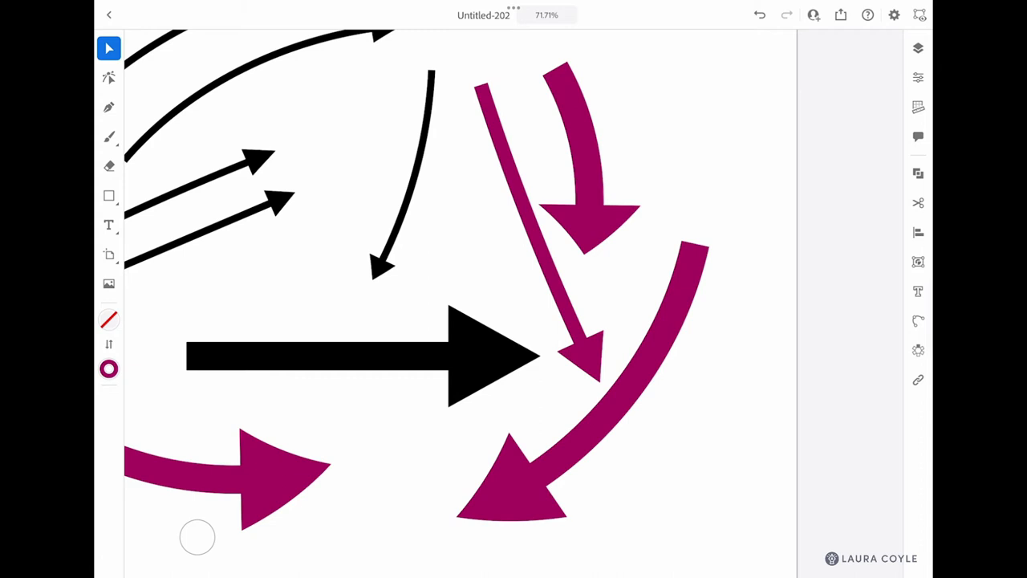
Select the right-side magenta arrows with a selection drag so they can be deleted
left_click(108, 136)
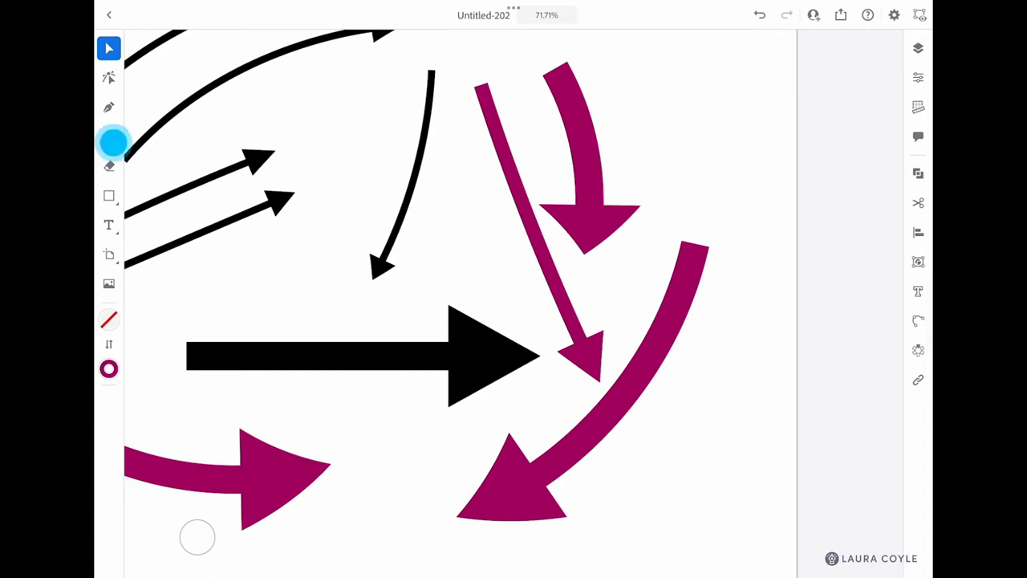
left_click(109, 137)
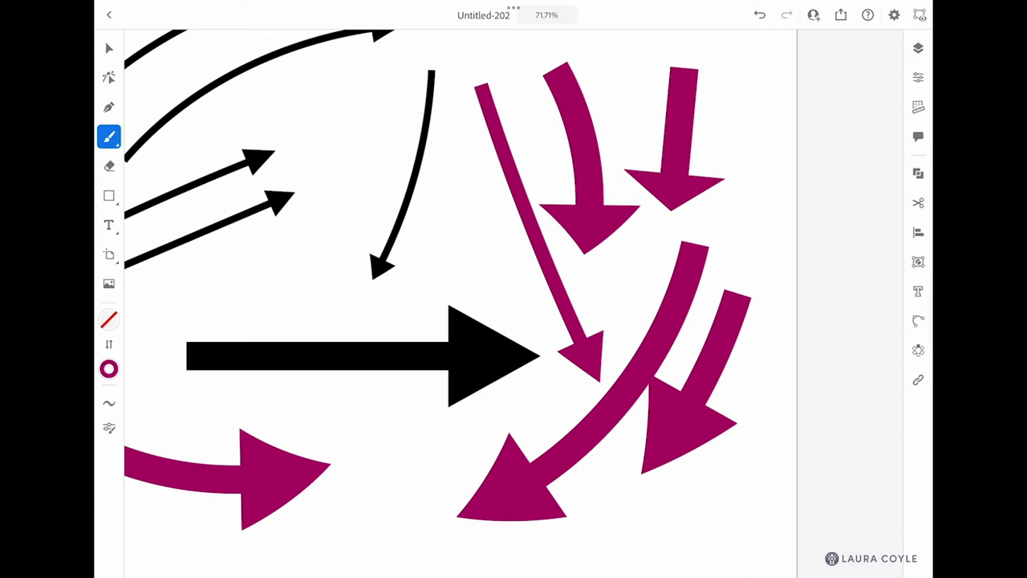
left_click(108, 48)
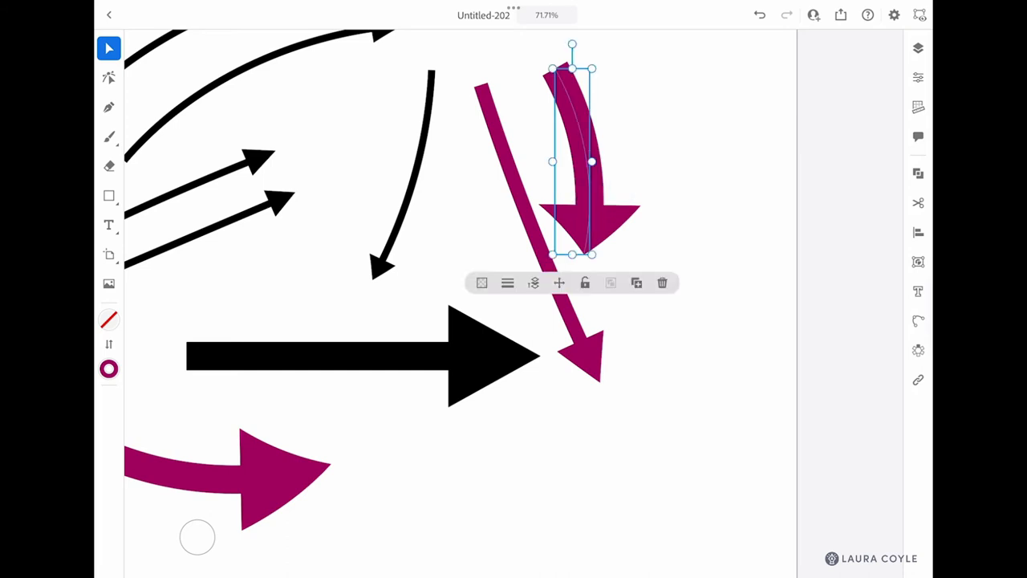
left_click_drag(571, 161, 597, 349)
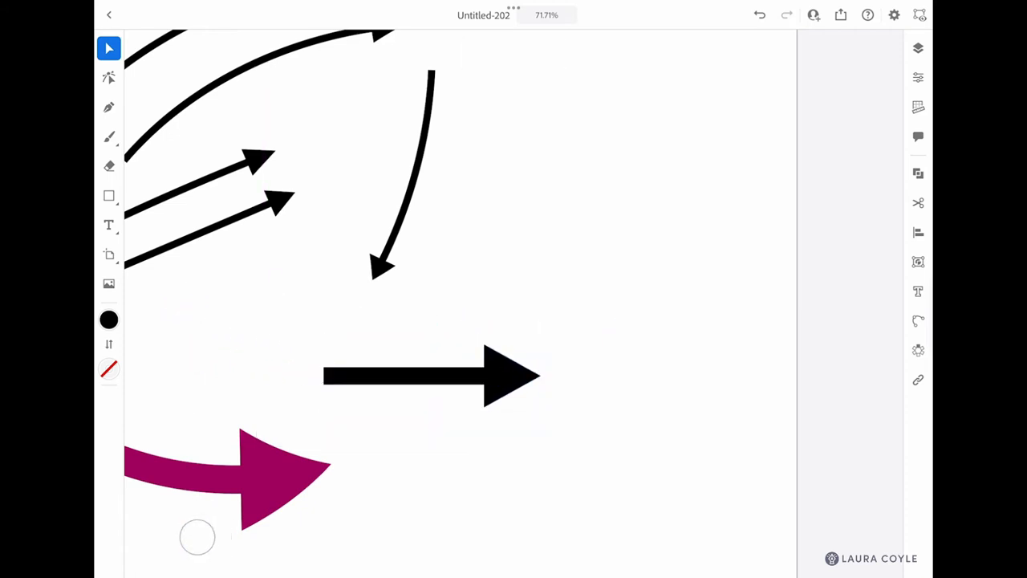
Select the smaller black arrow and bring up the Paint Brush panel's new-brush options
left_click(401, 375)
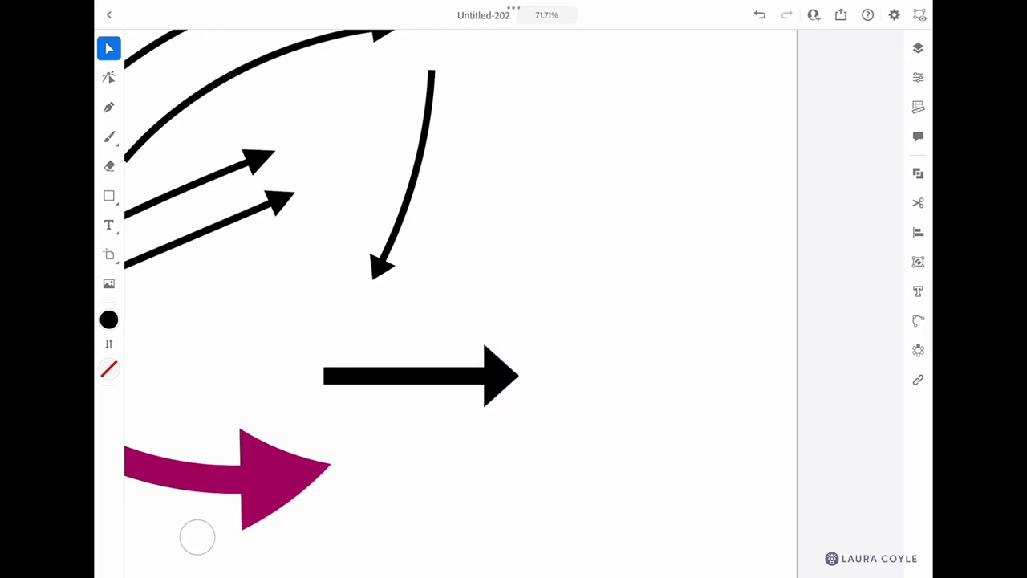
left_click(421, 375)
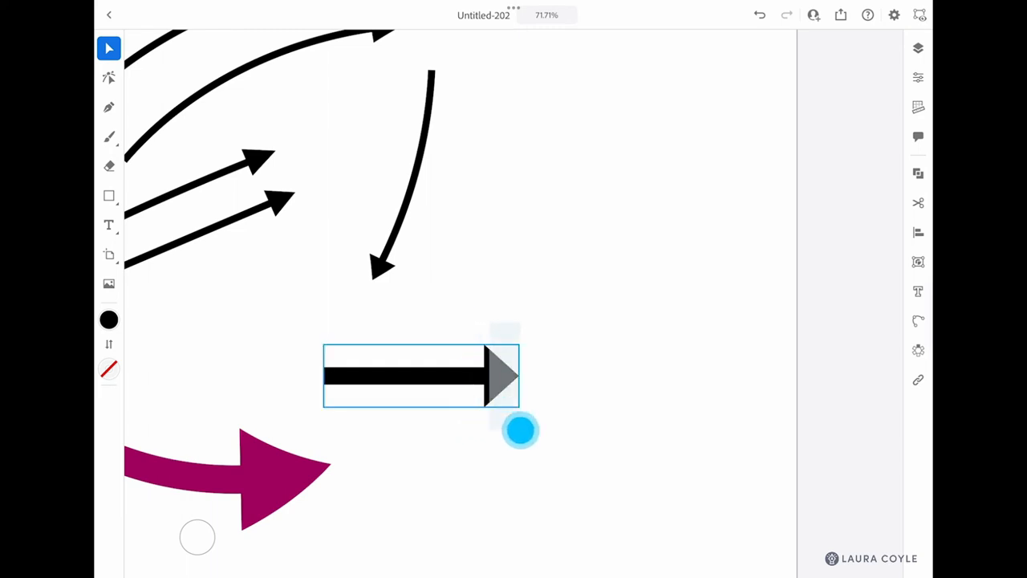
left_click(520, 430)
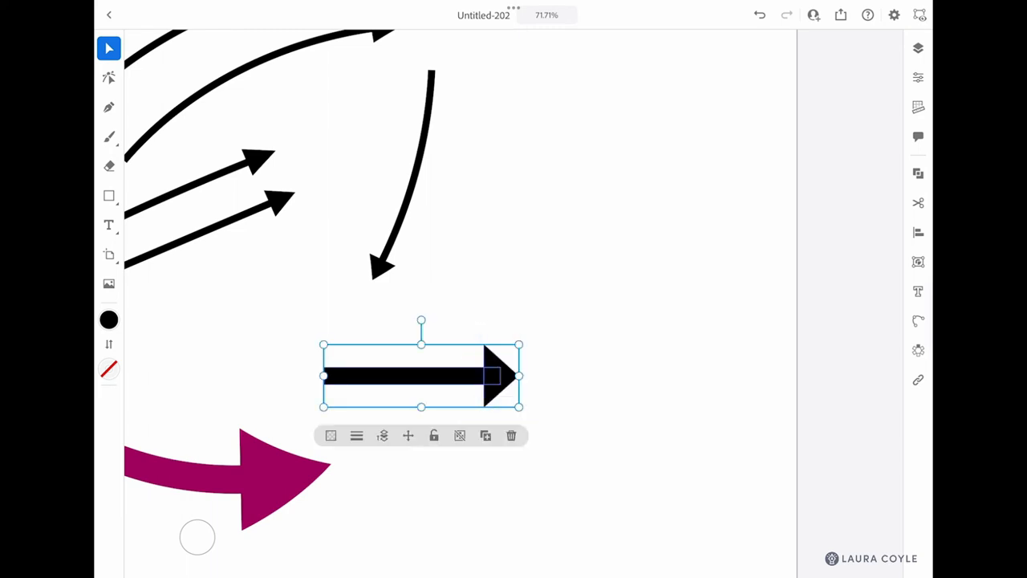
left_click(110, 137)
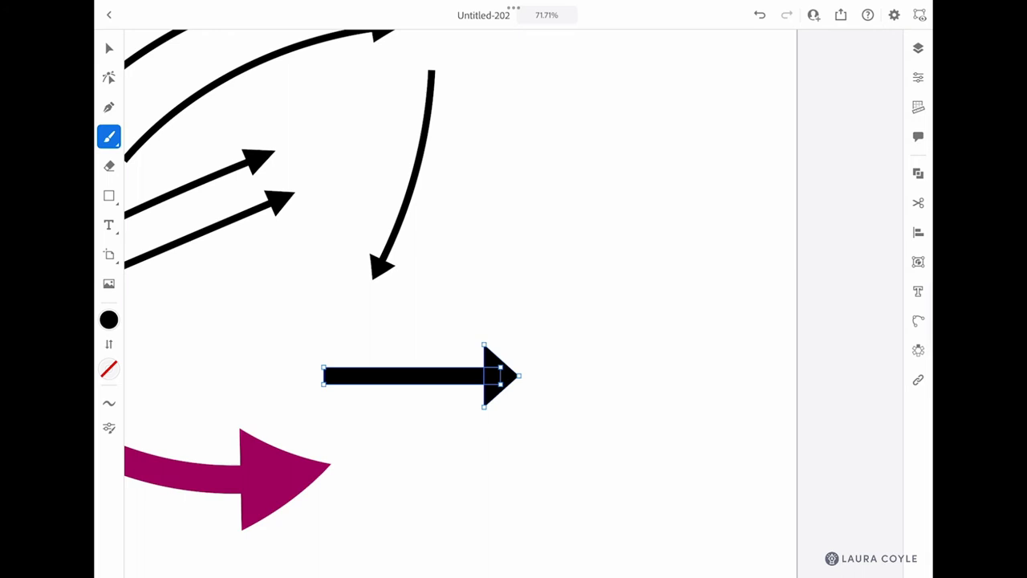
left_click(108, 137)
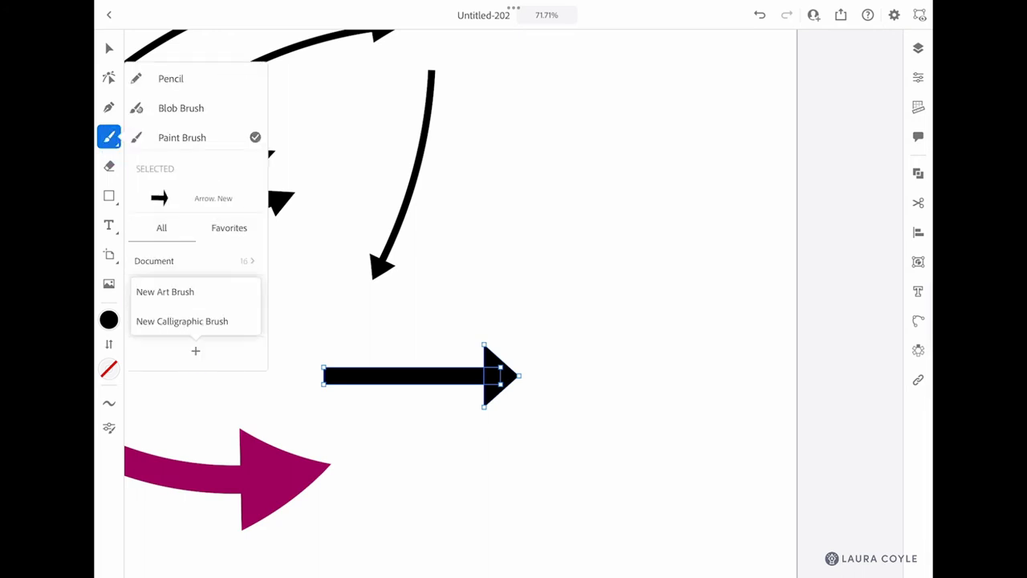
Save the black arrow as new art brush 'Art brush 3' with Colorization Method None
left_click(165, 291)
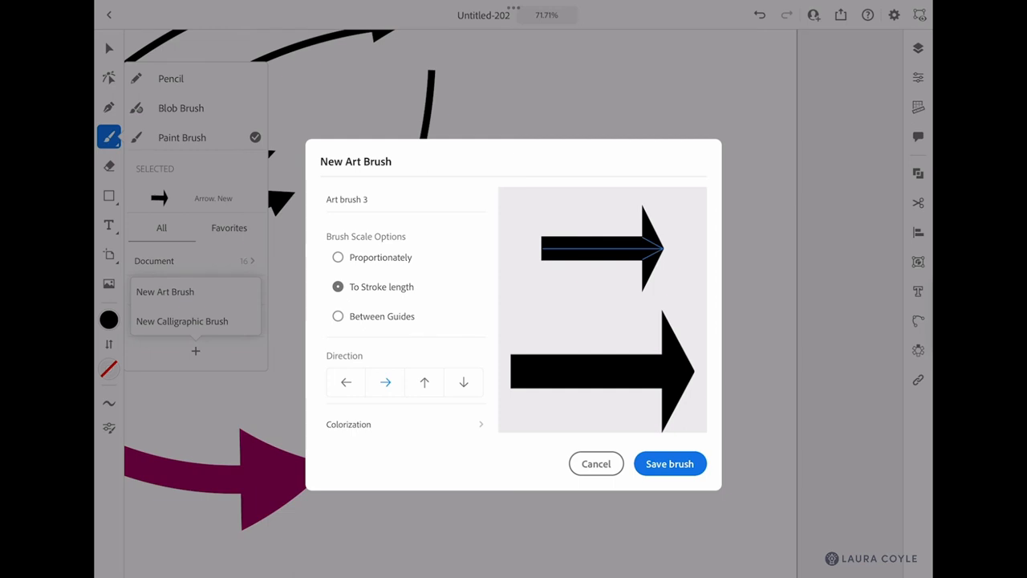
left_click(337, 315)
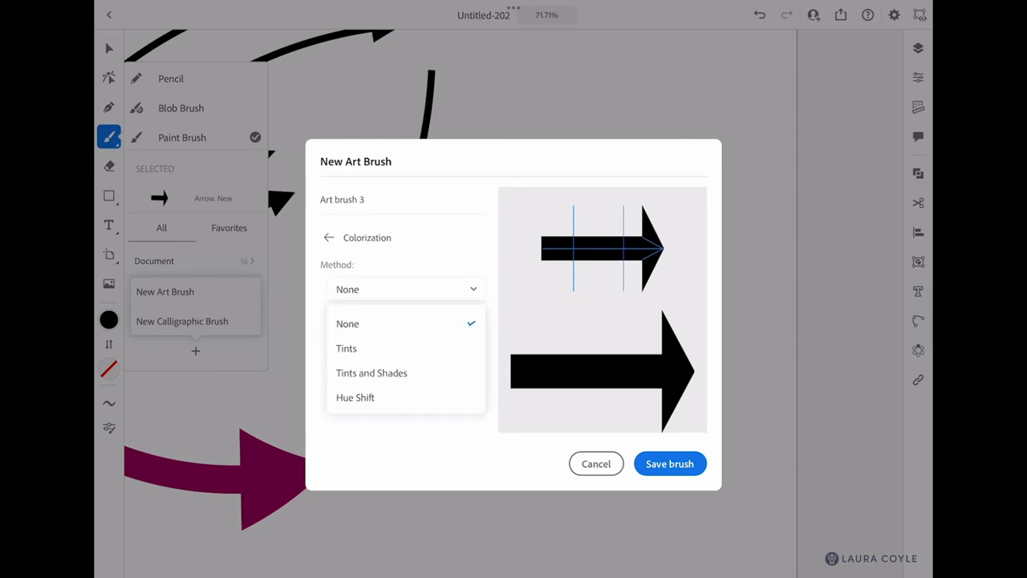
left_click(345, 348)
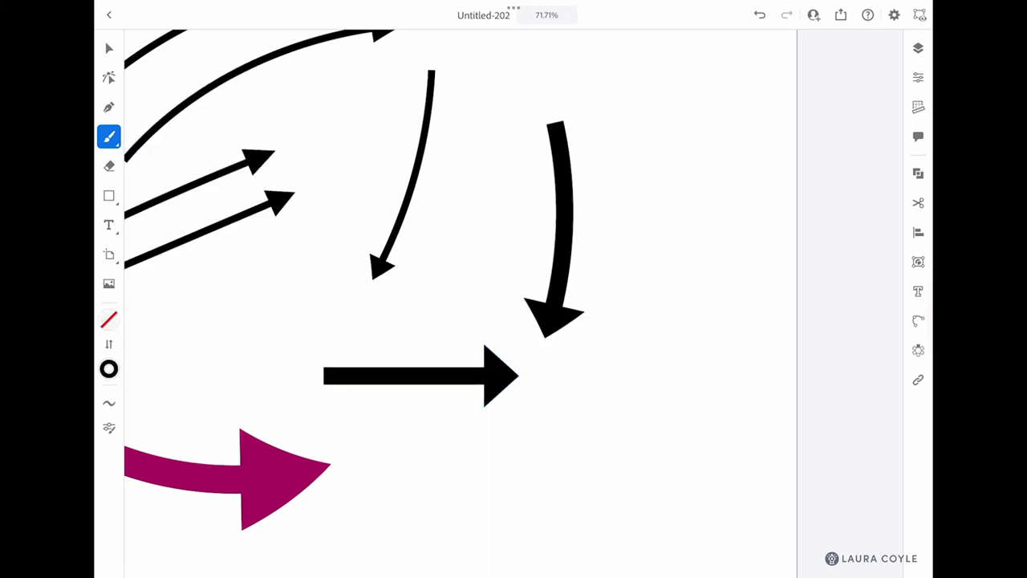
Show the Document brush list and scroll down to Art brush 3
left_click(108, 136)
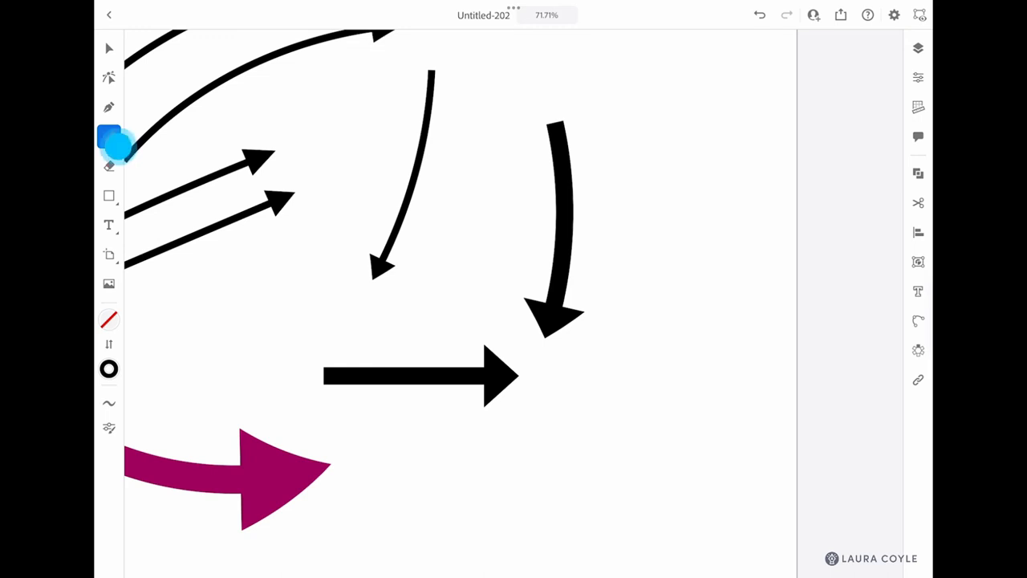
left_click(108, 137)
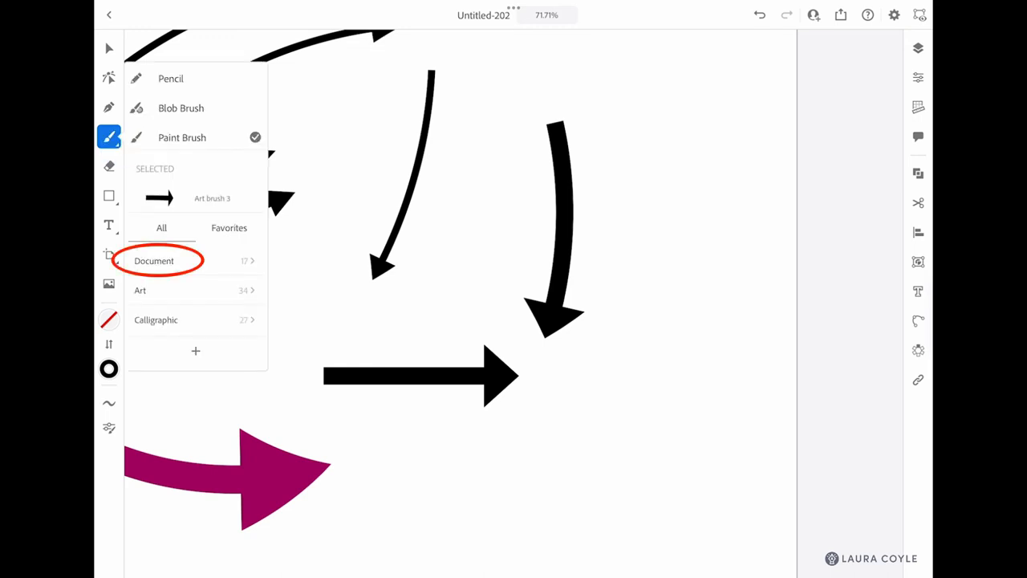
left_click(153, 260)
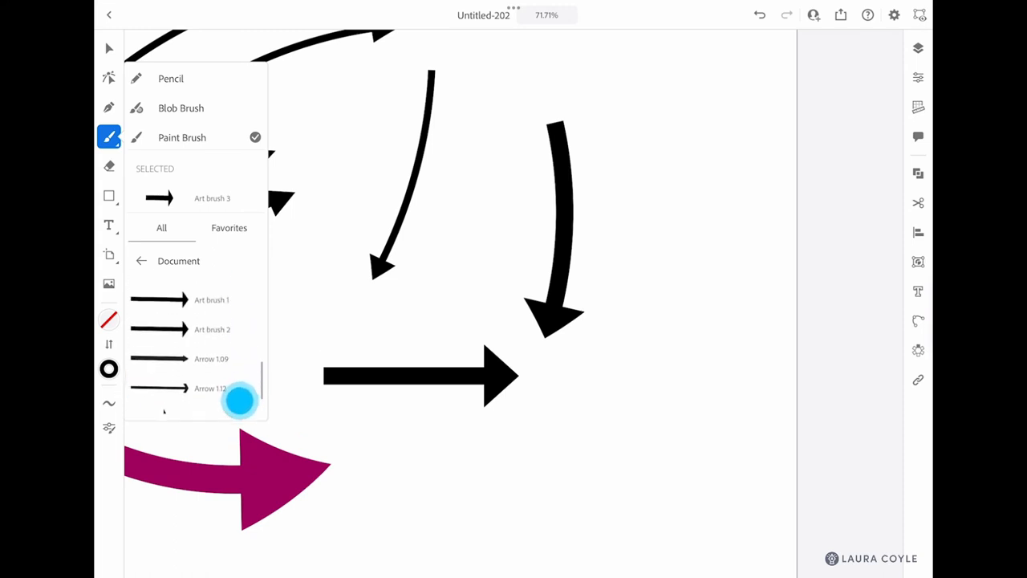
scroll("down", 3)
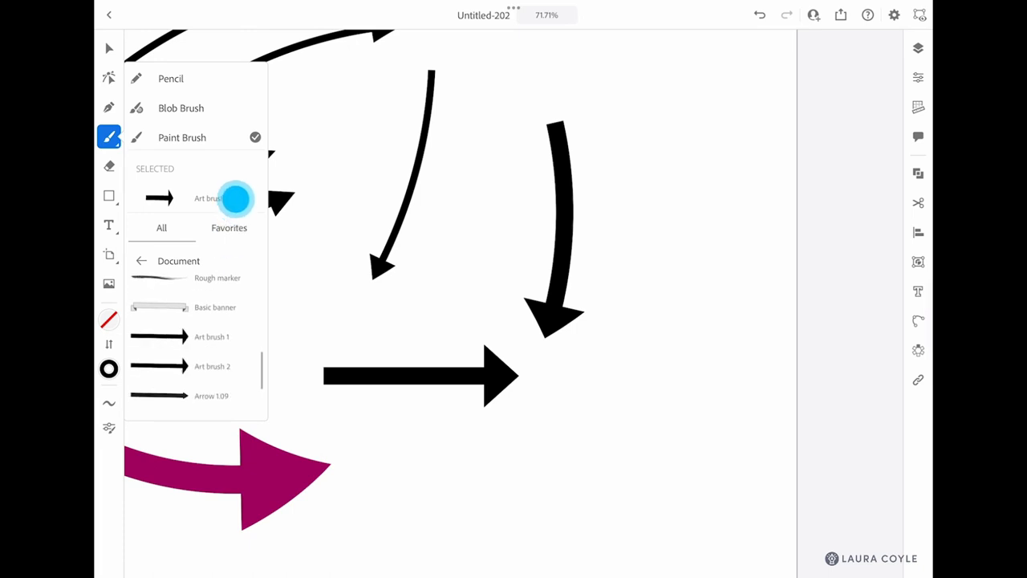
scroll("down", 3)
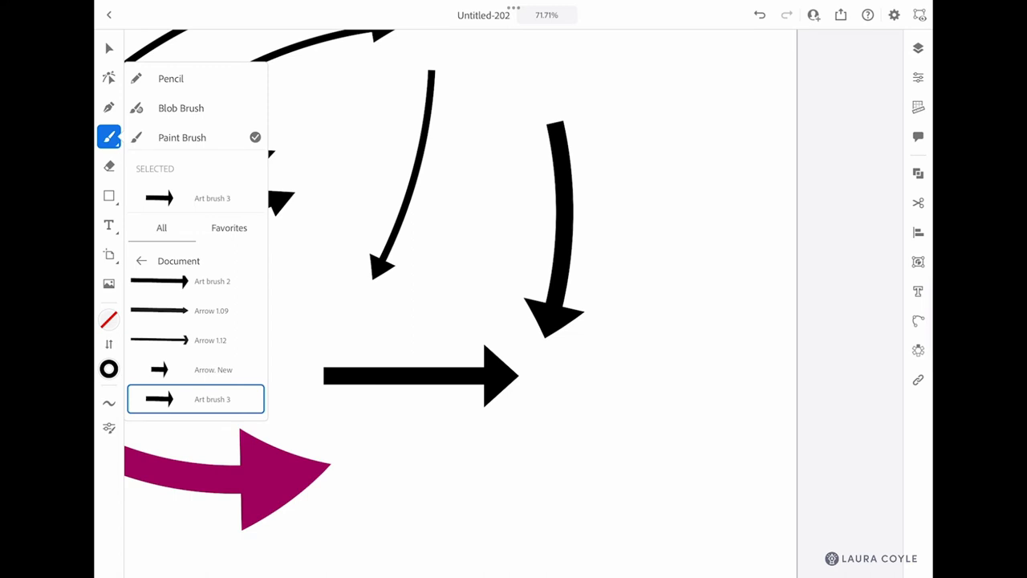
left_click(108, 48)
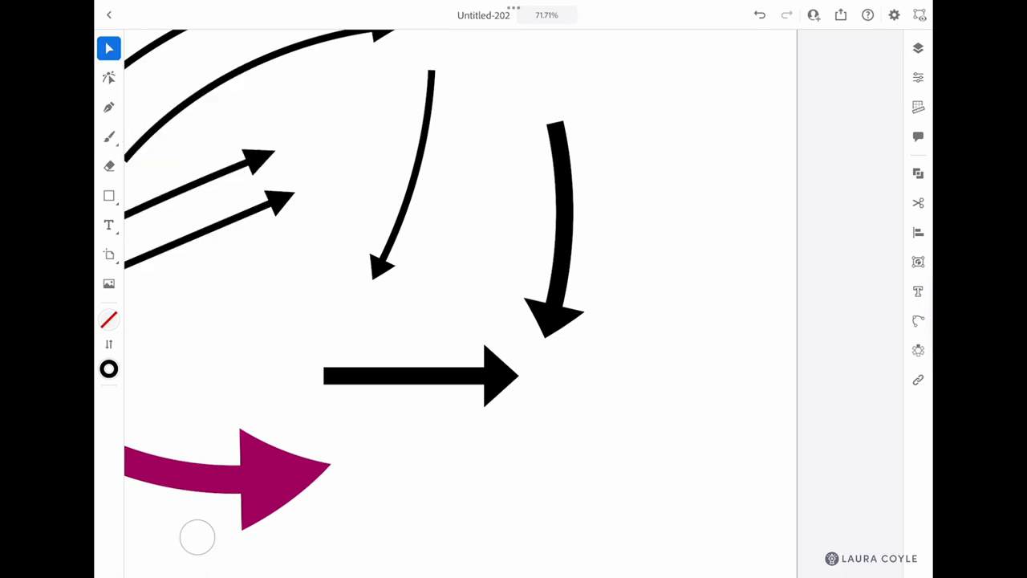
left_click(558, 217)
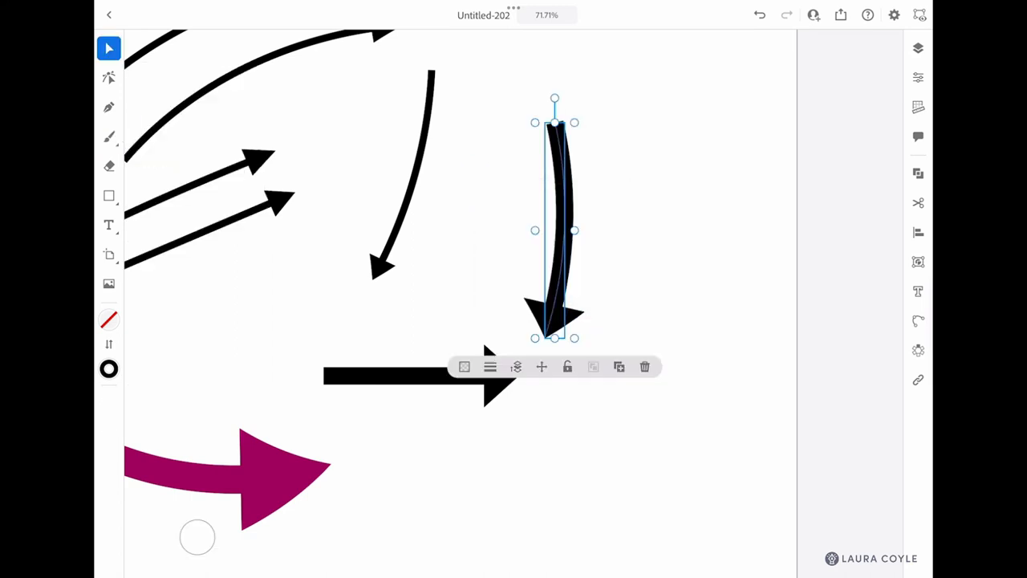
left_click(617, 367)
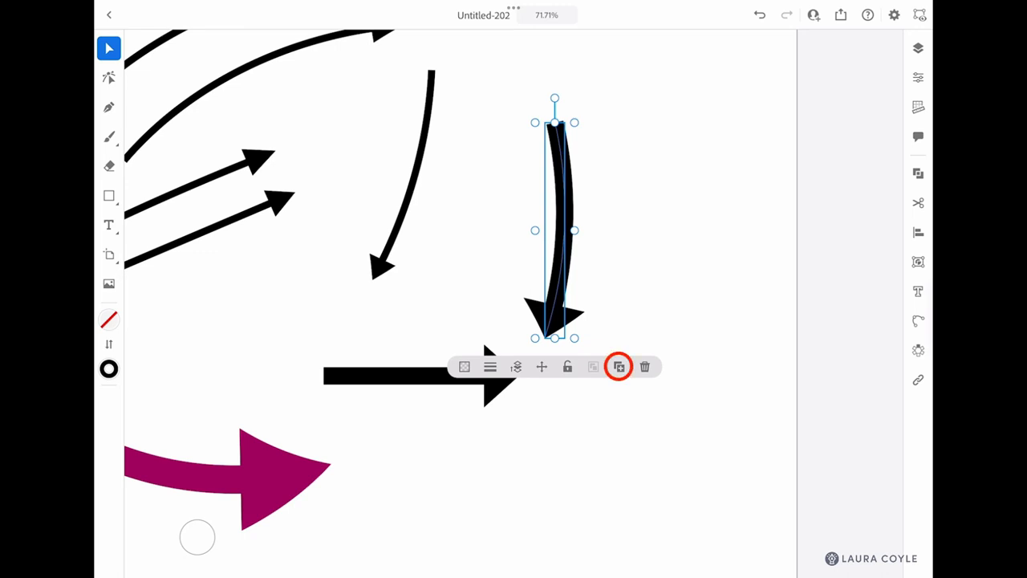
left_click(618, 366)
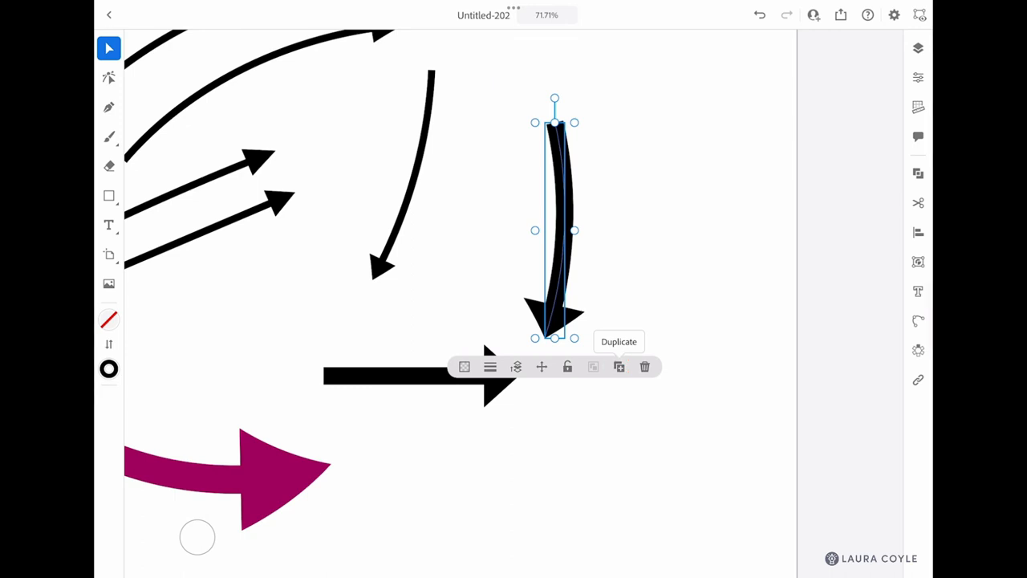
left_click(619, 366)
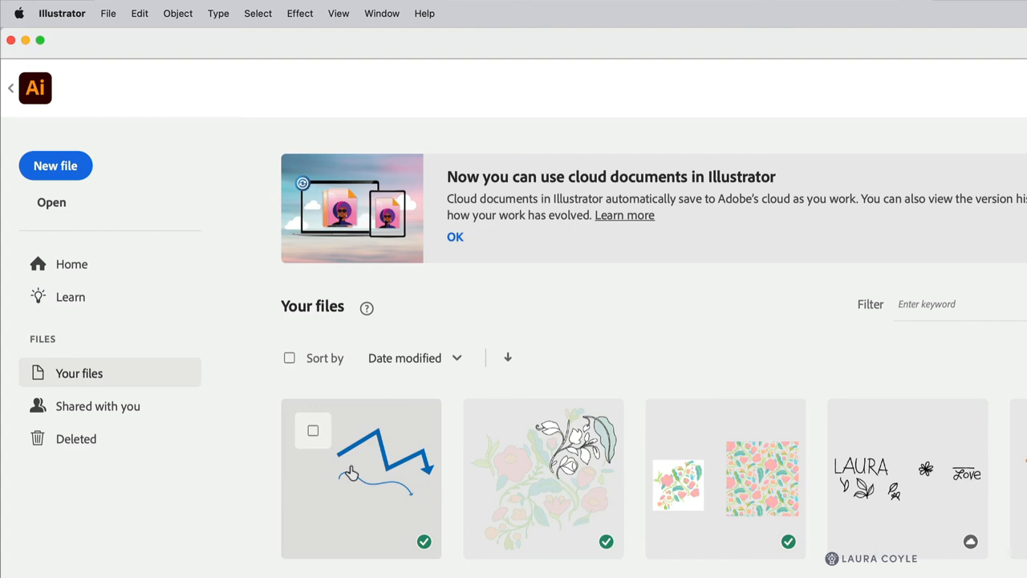
Open the blue zigzag arrow file from its thumbnail under Your files
double_click(361, 477)
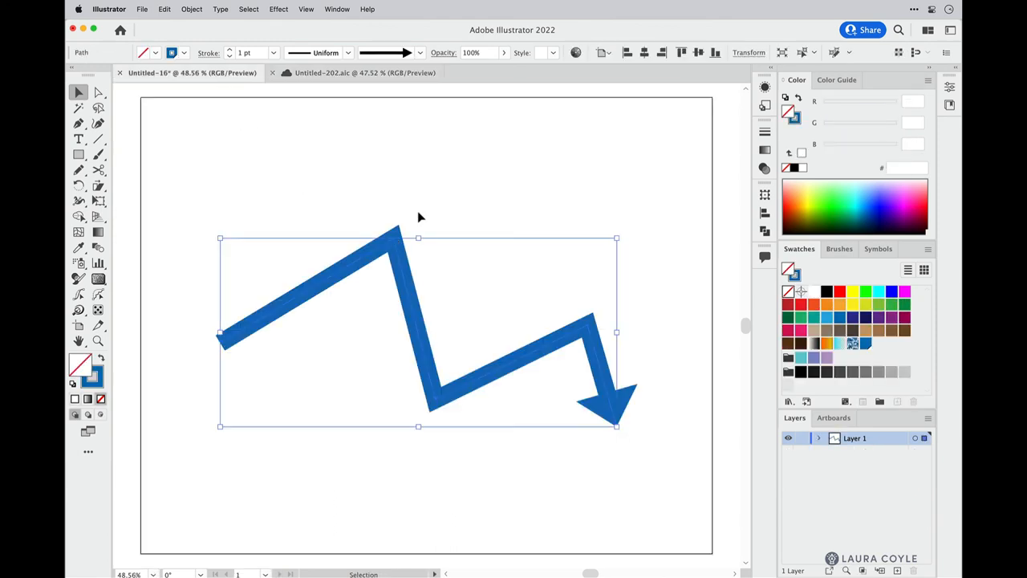
left_click(418, 53)
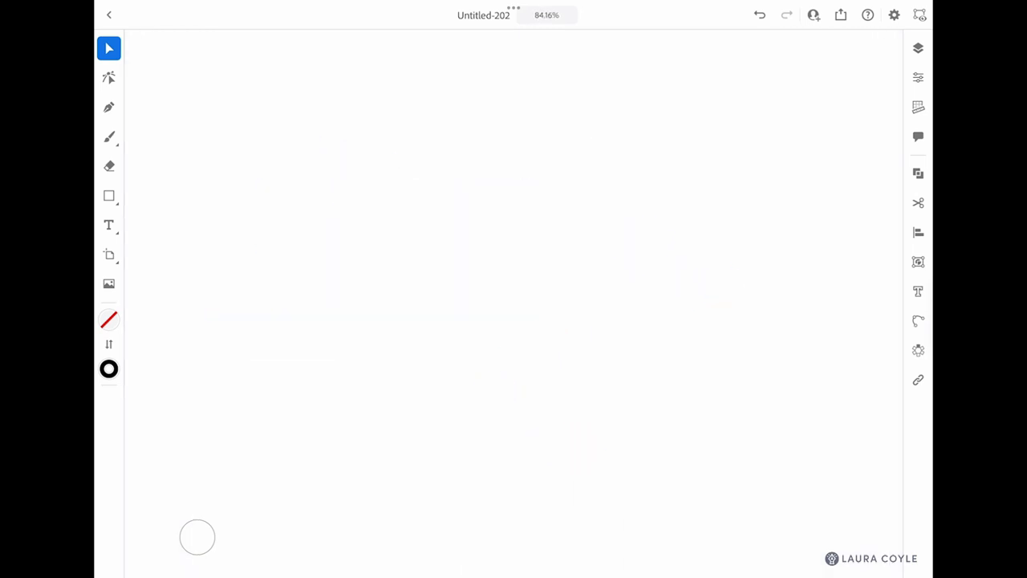
Set the Paintbrush stroke colour to blue and clear the test arrows from the canvas
left_click(108, 137)
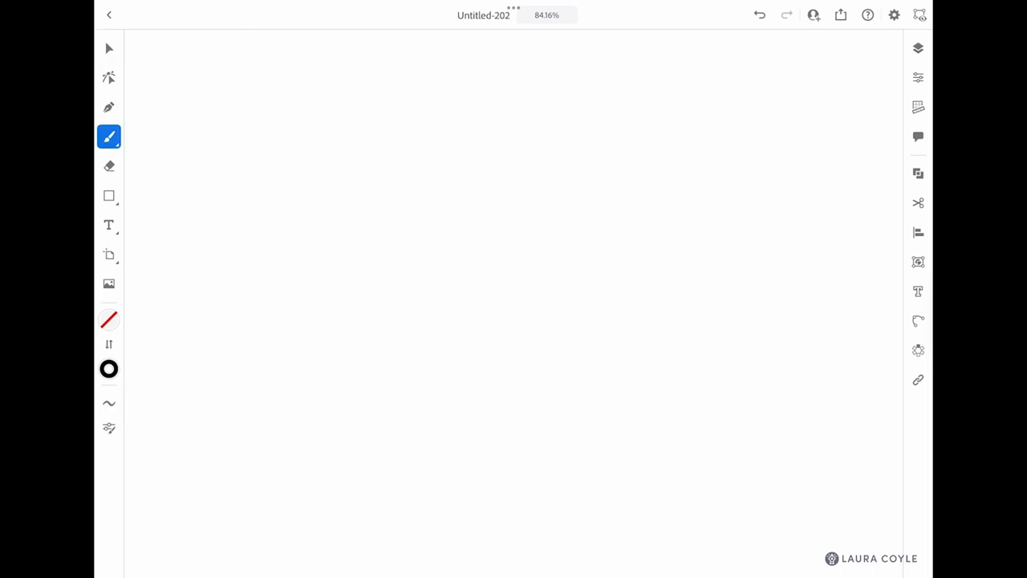
left_click(108, 368)
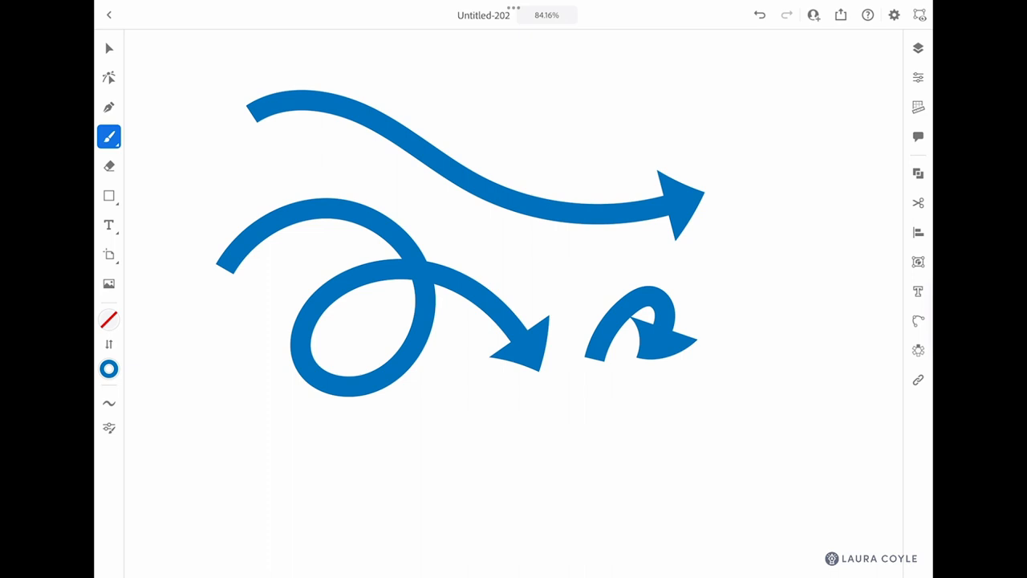
left_click(108, 48)
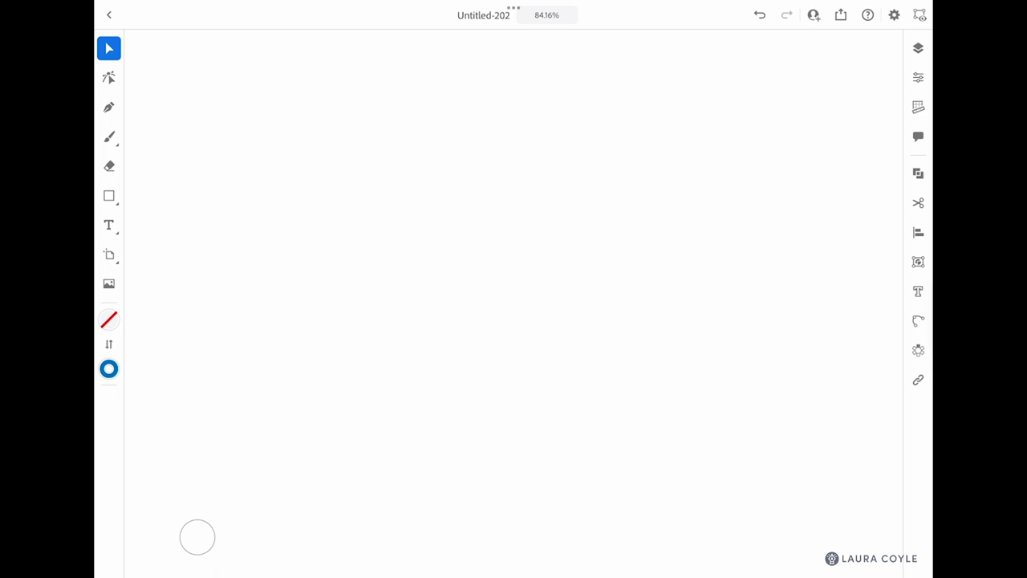
Draw a zigzag path with the Pen and apply Art brush 3 as its stroke
left_click(109, 107)
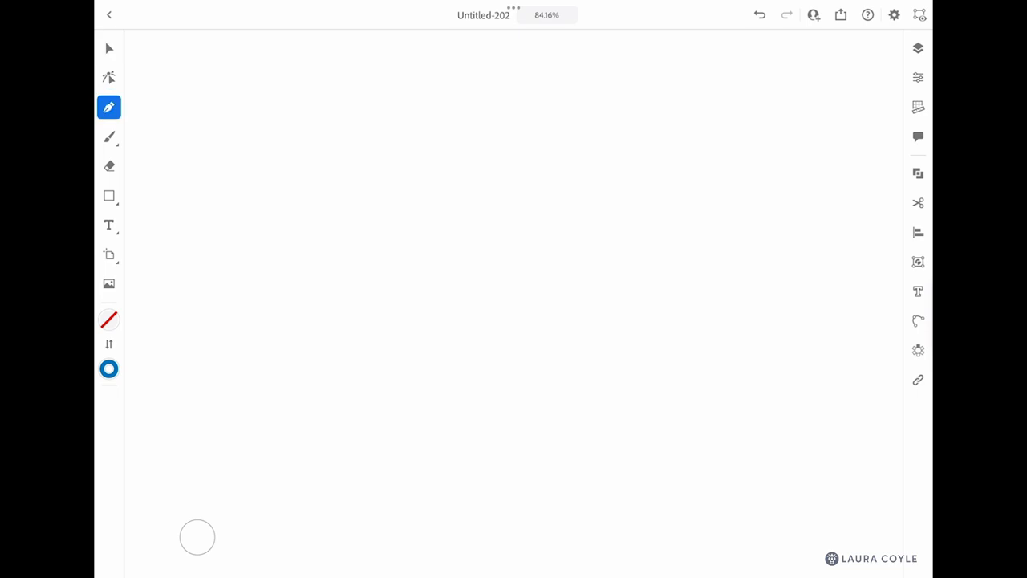
left_click_drag(230, 251, 428, 130)
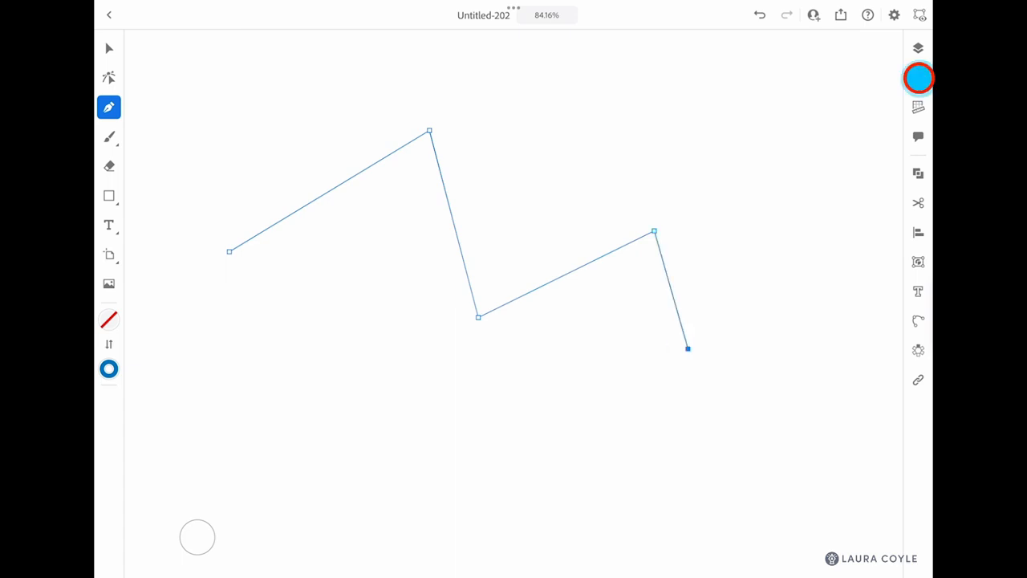
left_click(918, 78)
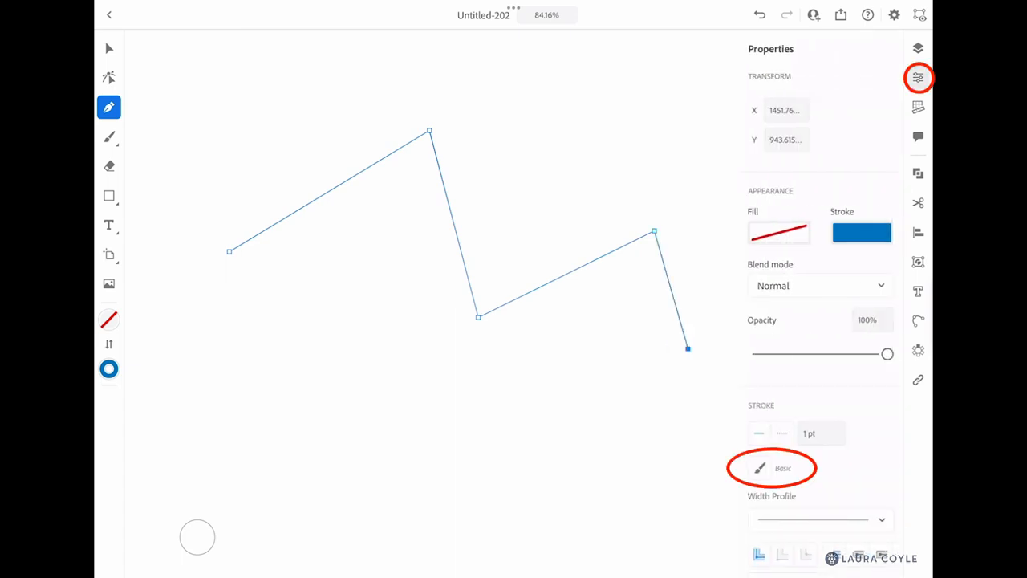
left_click(782, 468)
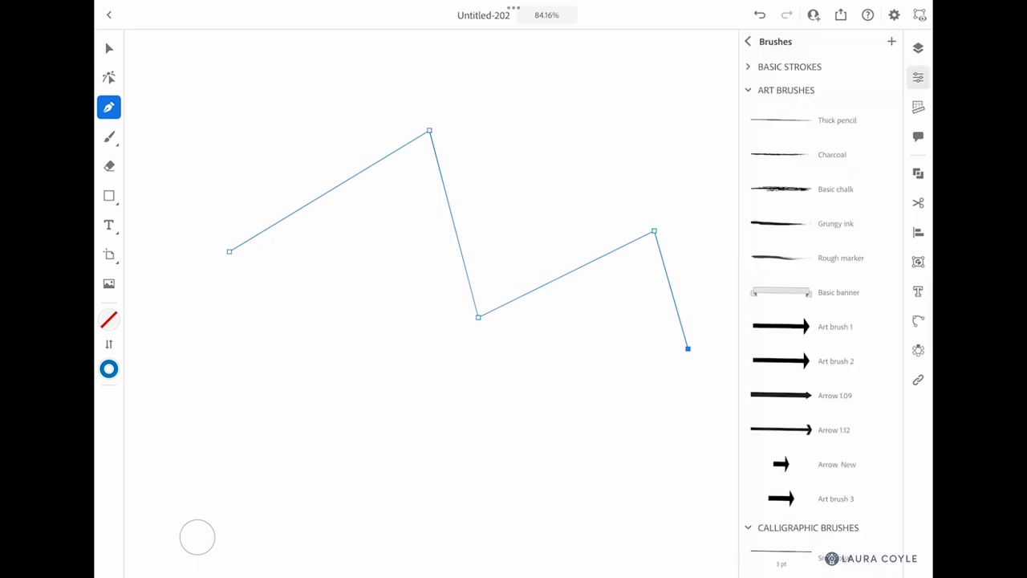
left_click(835, 498)
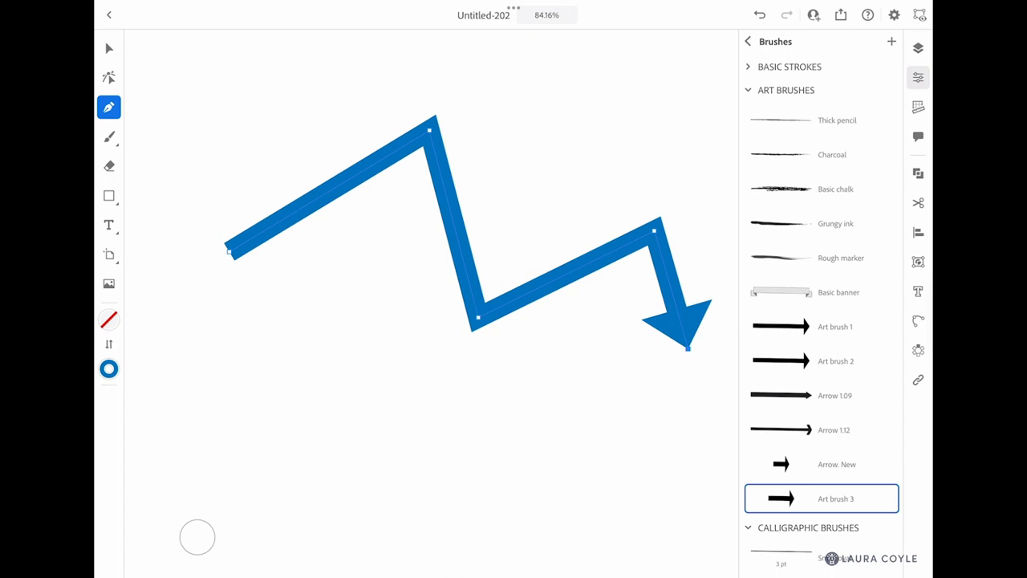
left_click(109, 137)
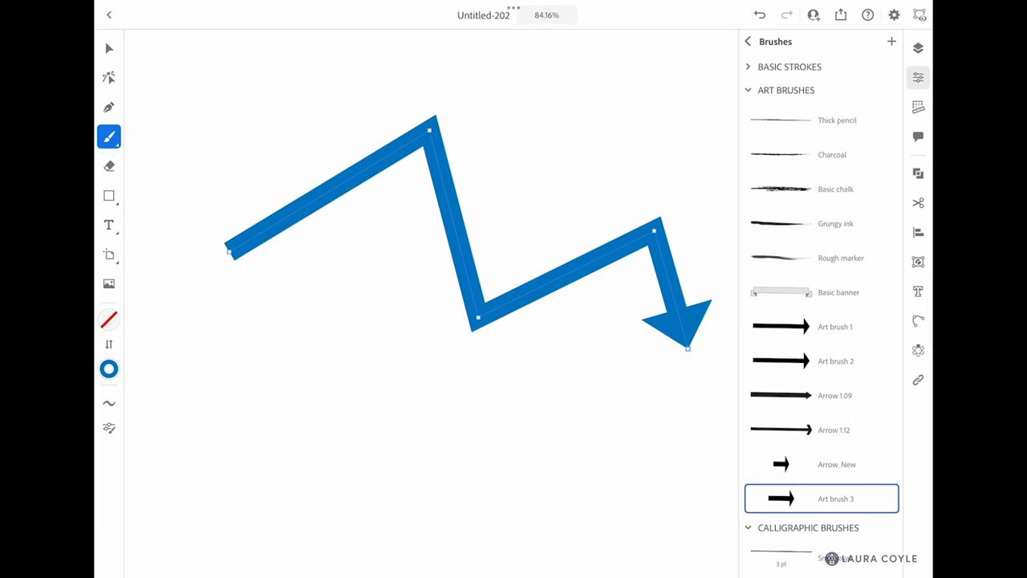
Paint a wavy blue arrow below the zigzag and restyle it with Arrow 1.12
left_click_drag(237, 357, 460, 391)
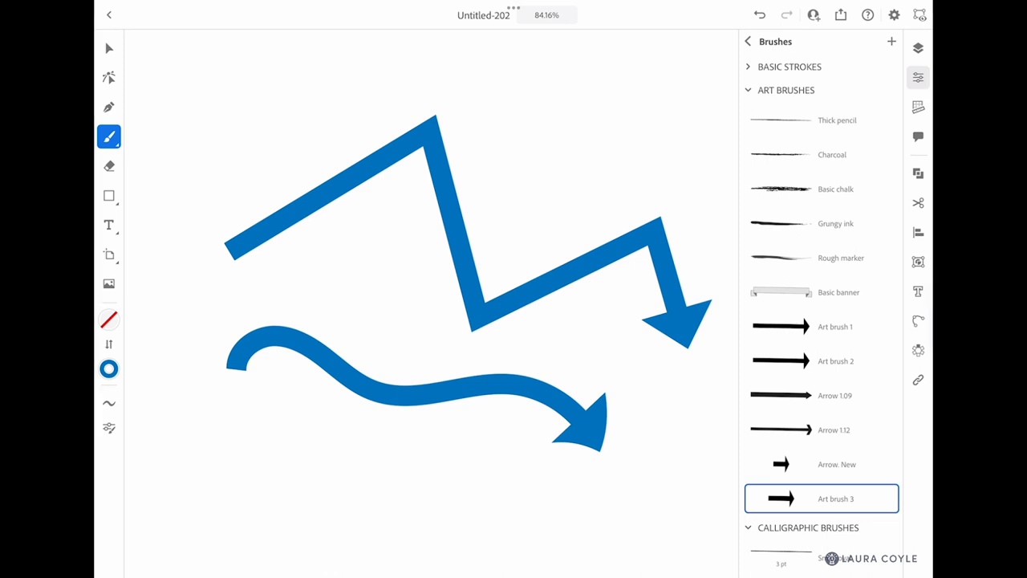
left_click(109, 48)
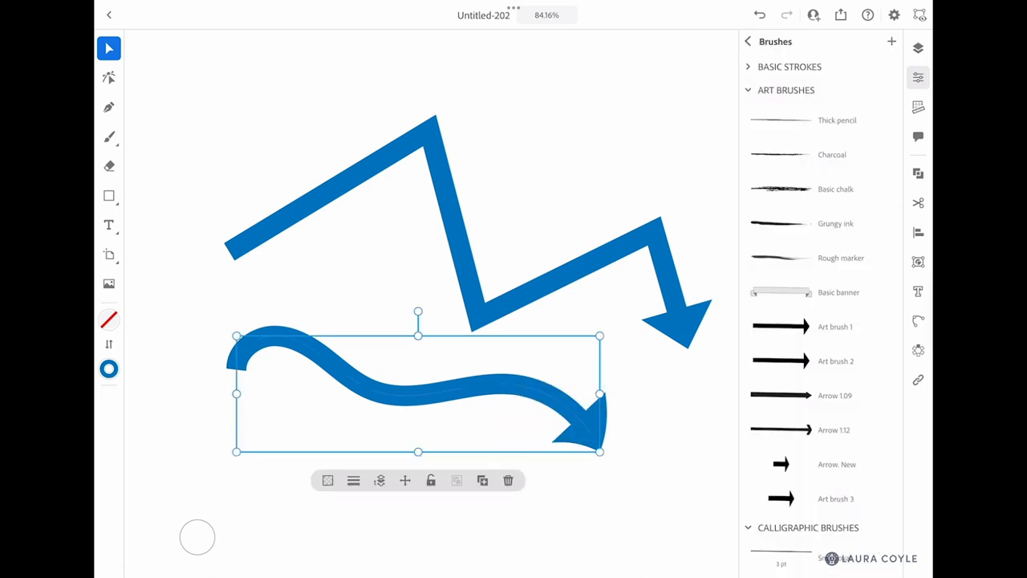
left_click(820, 429)
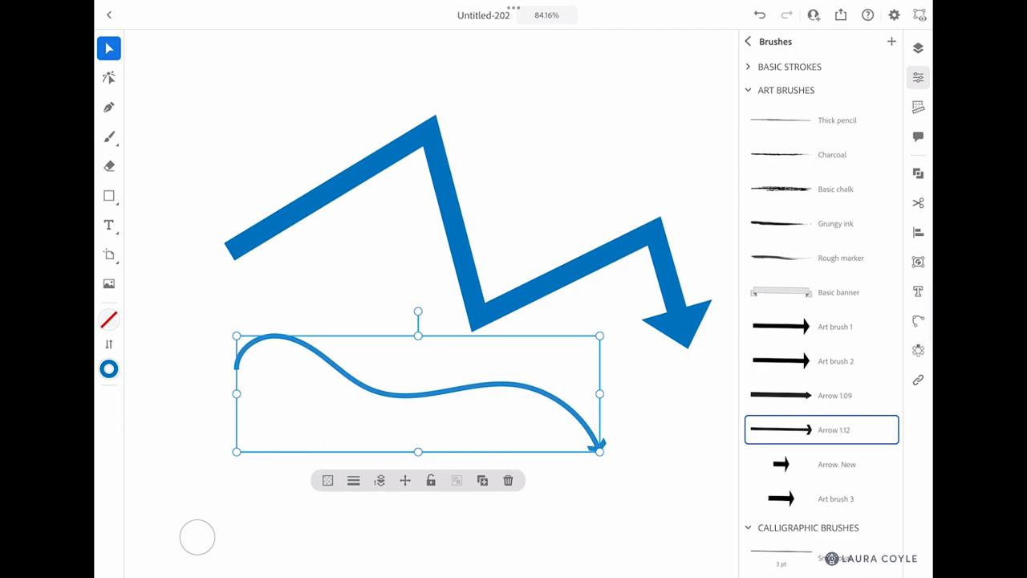